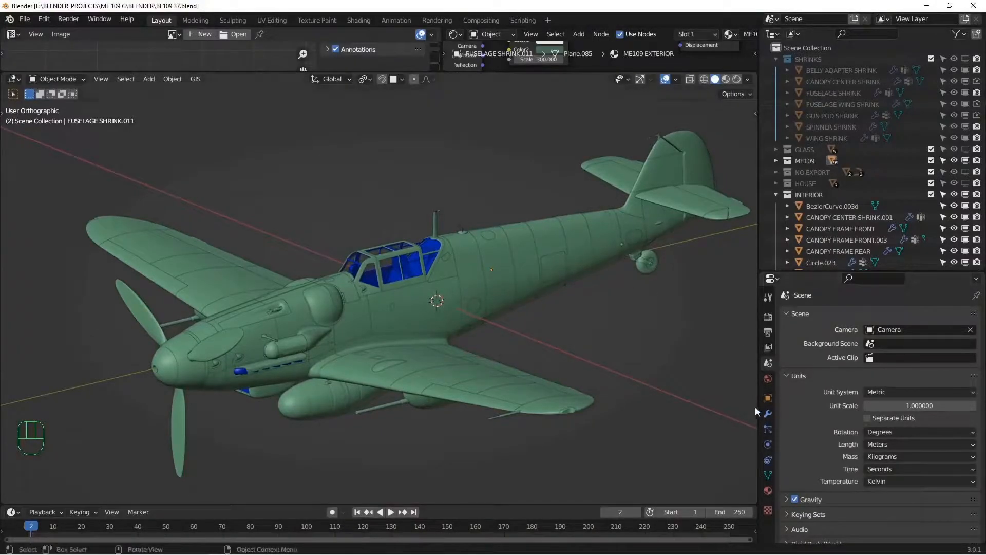
# Review the fuselage shrink's modifiers and mesh data, and collapse the SHRINKS collection
pyautogui.click(767, 397)
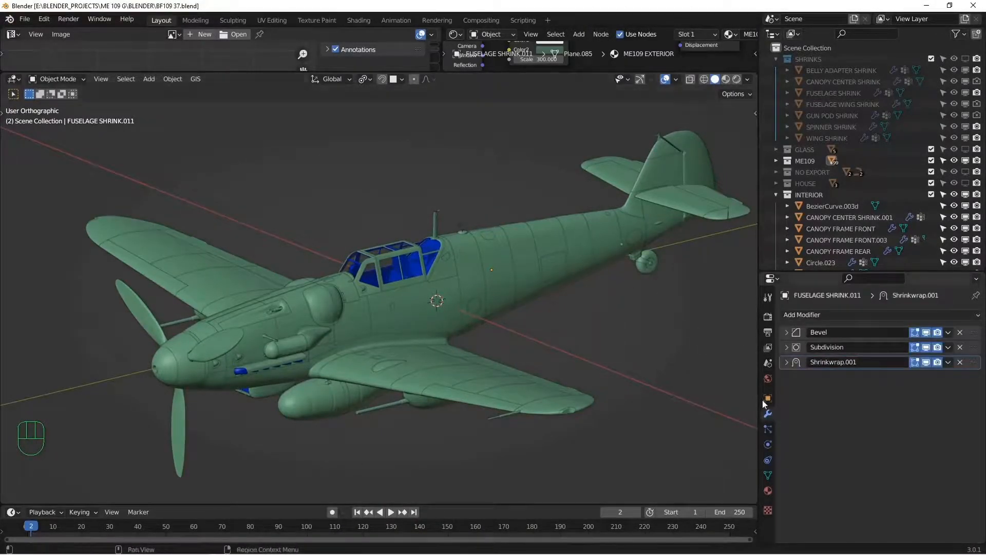
pyautogui.click(766, 397)
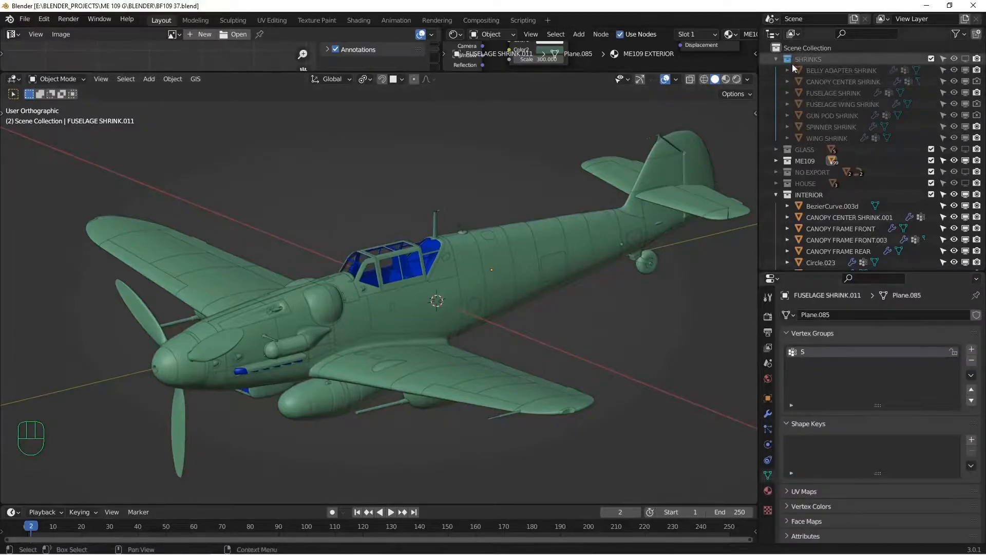
pyautogui.click(777, 59)
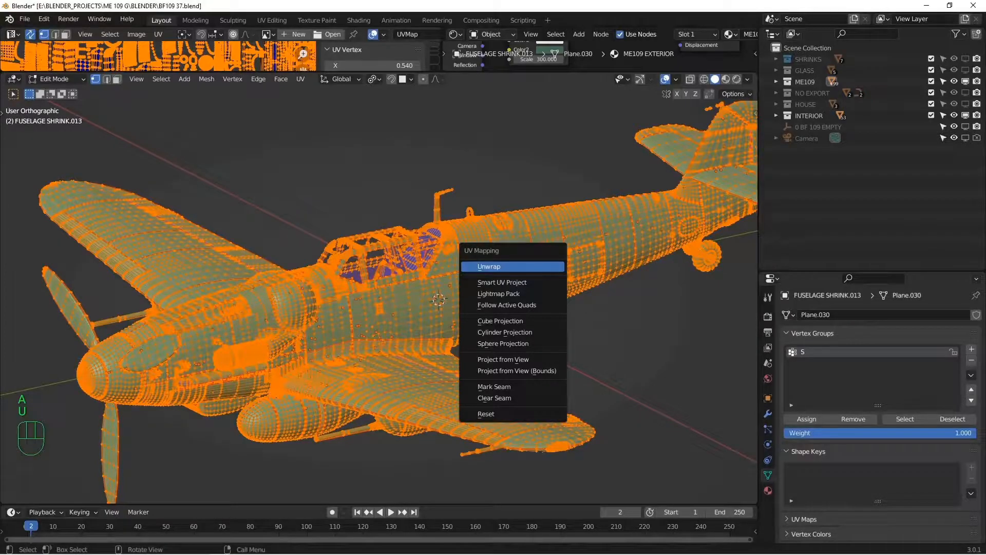
# Unwrap the selected fuselage shrink mesh and return to Object Mode
pyautogui.click(489, 266)
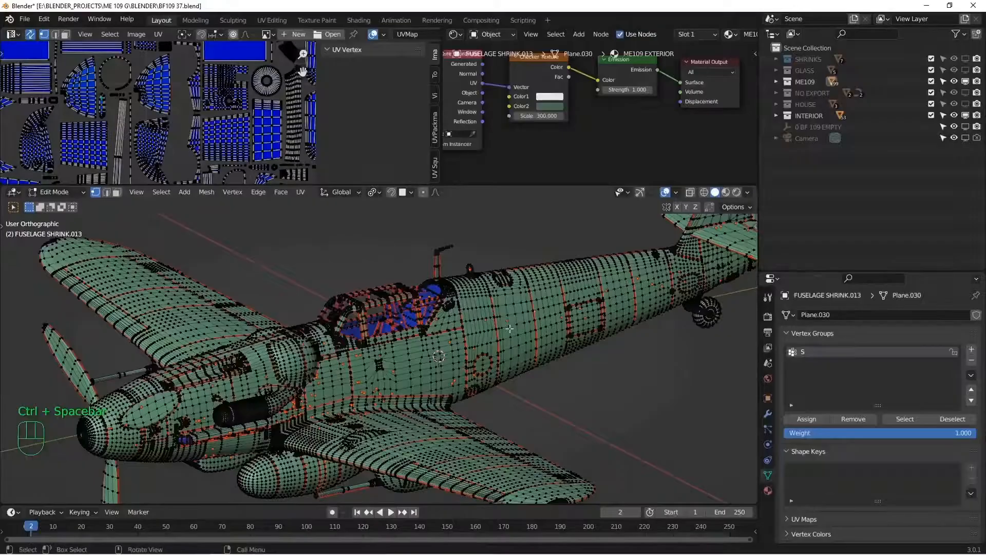
pyautogui.press('Tab')
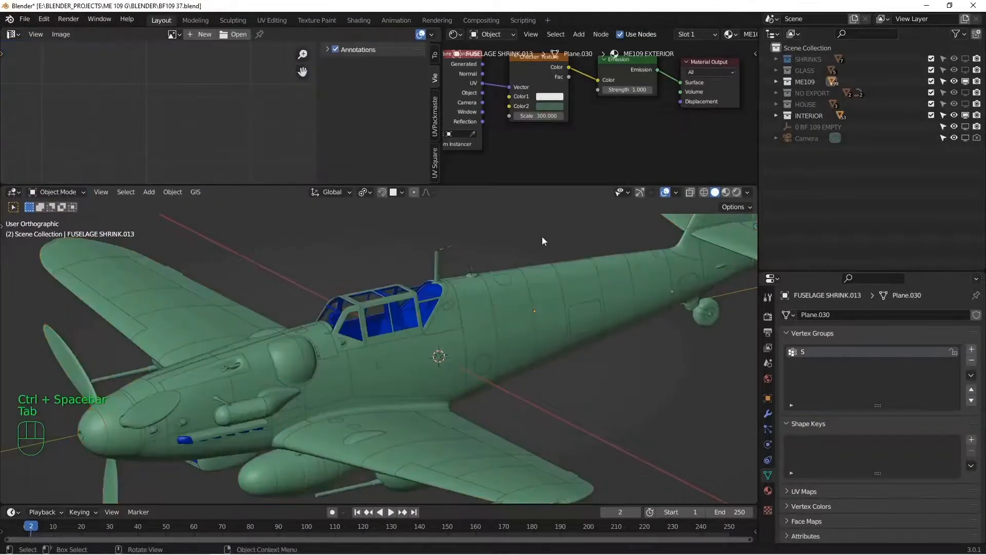
# Inspect the checker material nodes and the textured aircraft in maximized views
pyautogui.press('ctrl+space')
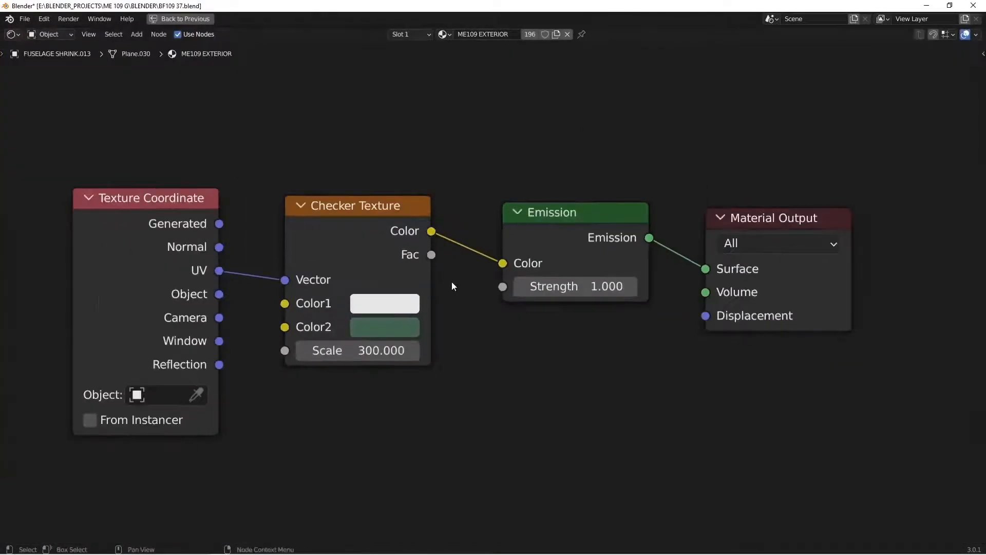
pyautogui.moveTo(434, 289)
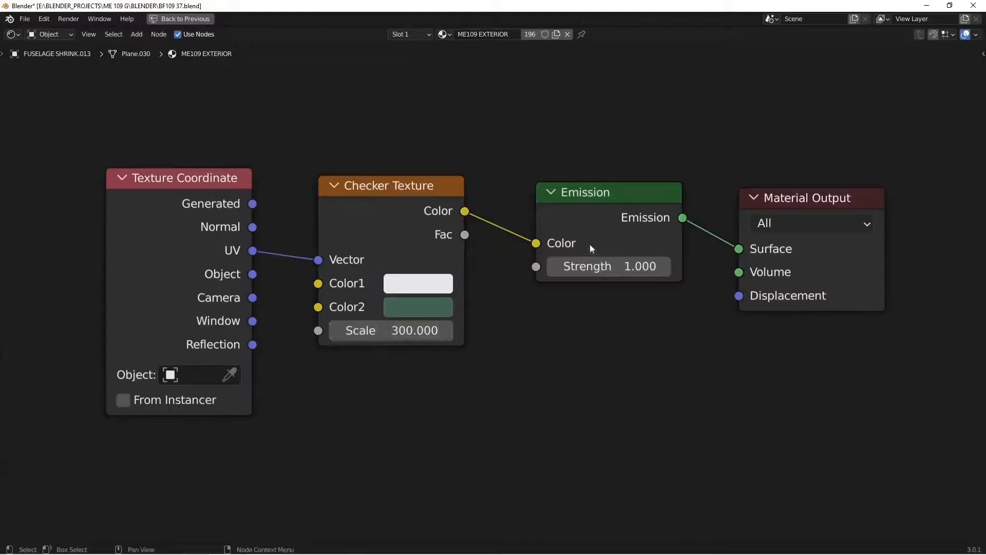
pyautogui.press('ctrl+space')
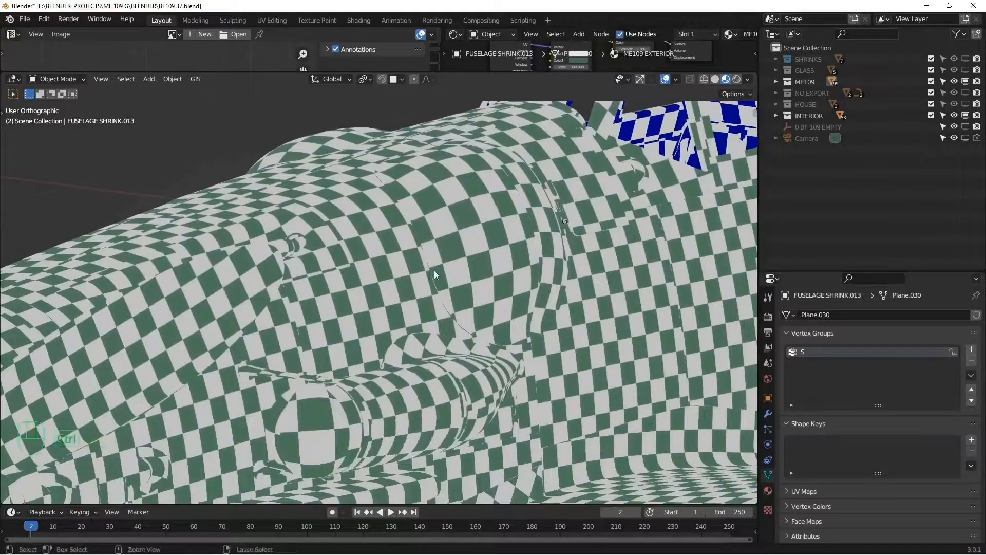
pyautogui.press('ctrl+space')
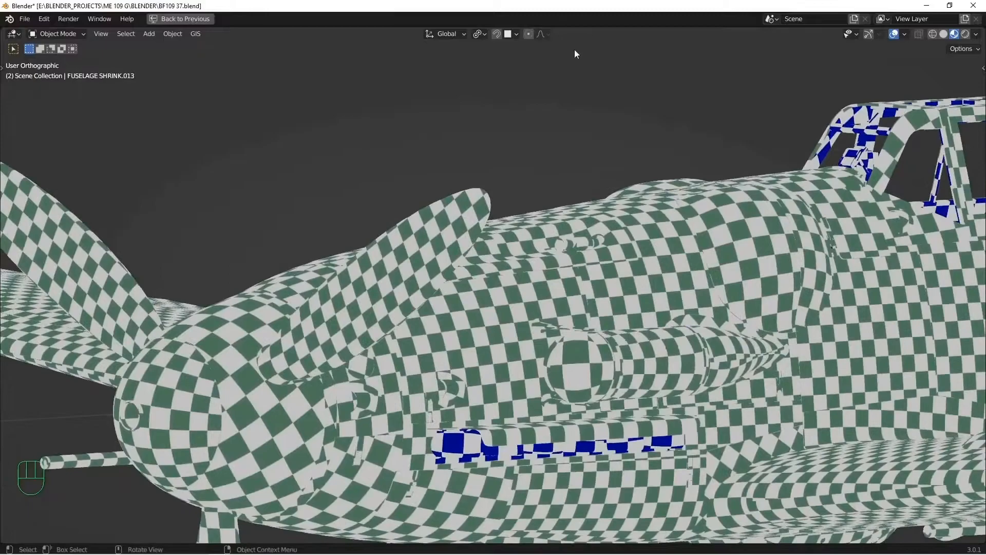
pyautogui.press('ctrl+space')
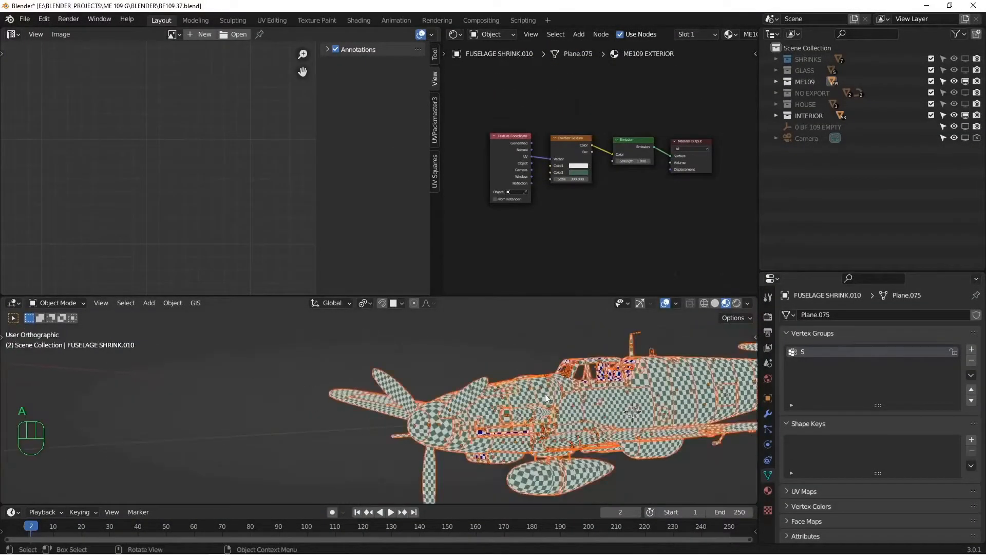
# Average the scale of all fuselage UV islands and inspect the checker result full-screen
pyautogui.press('Tab')
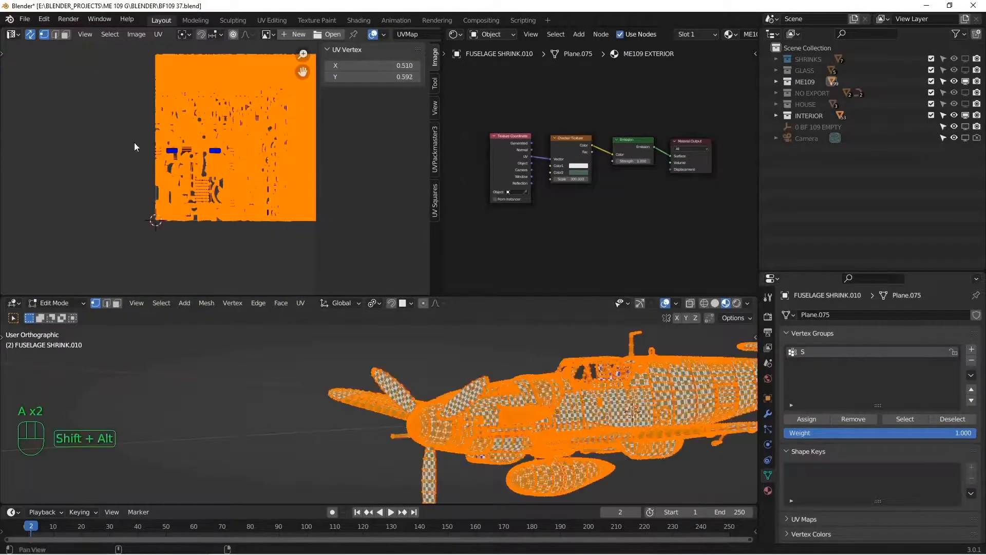
pyautogui.click(158, 35)
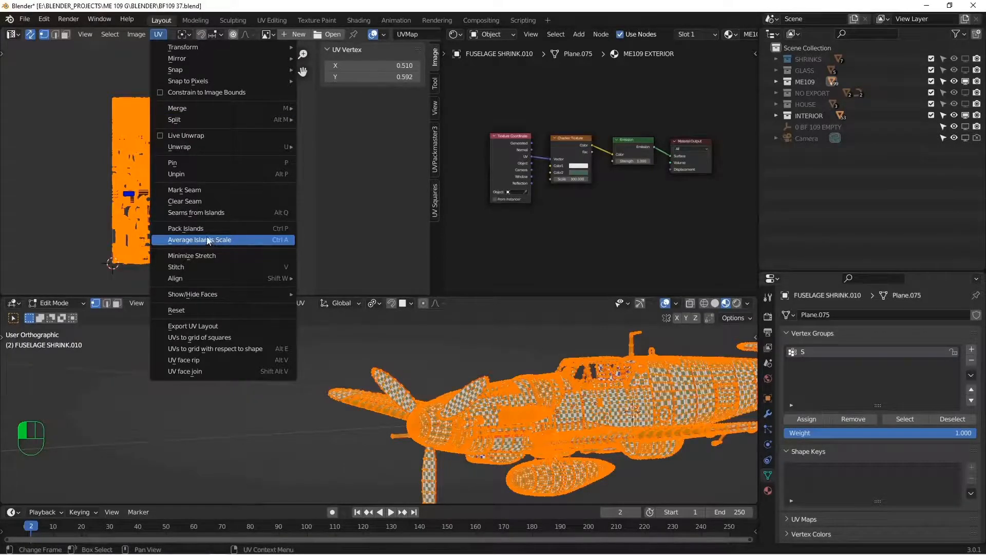
pyautogui.click(200, 239)
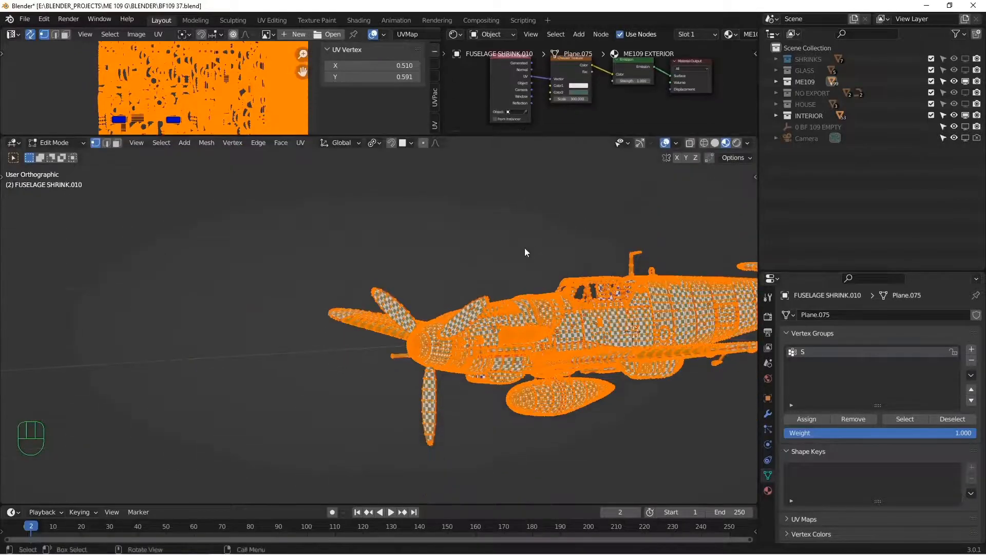
pyautogui.press('Tab')
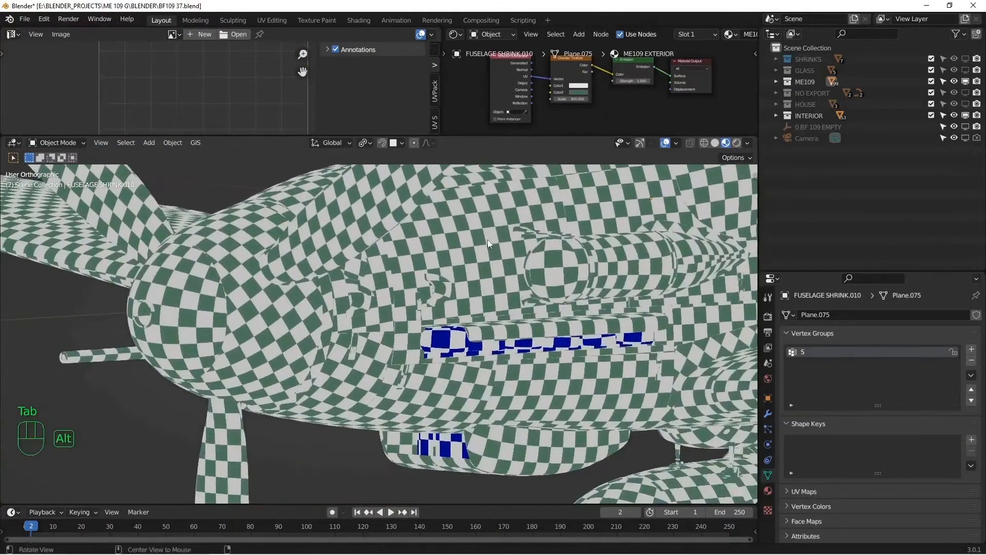
pyautogui.press('ctrl+space')
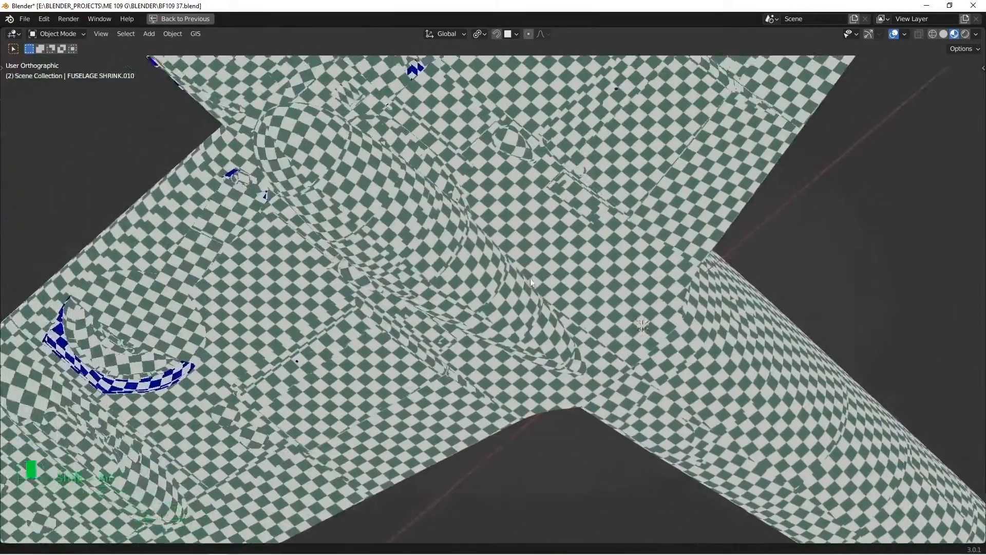
pyautogui.scroll(-3)
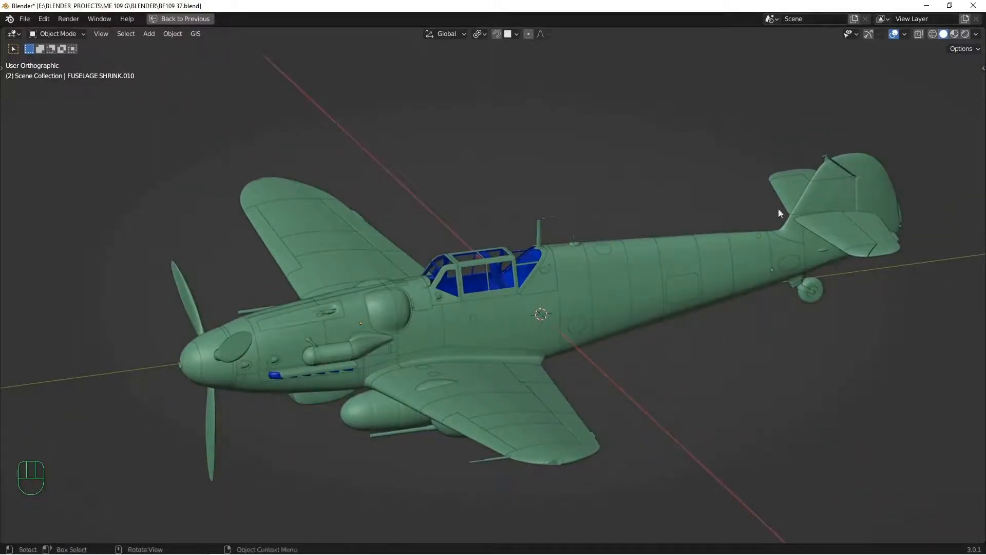
# Restore the layout and show the HOUSE collection with the ROOF object selected
pyautogui.press('ctrl+space')
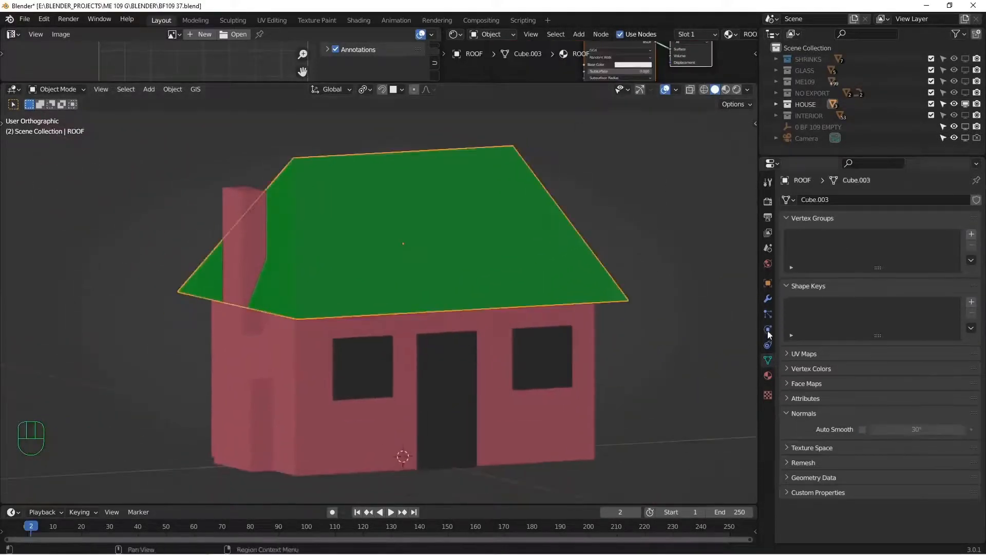
pyautogui.click(767, 376)
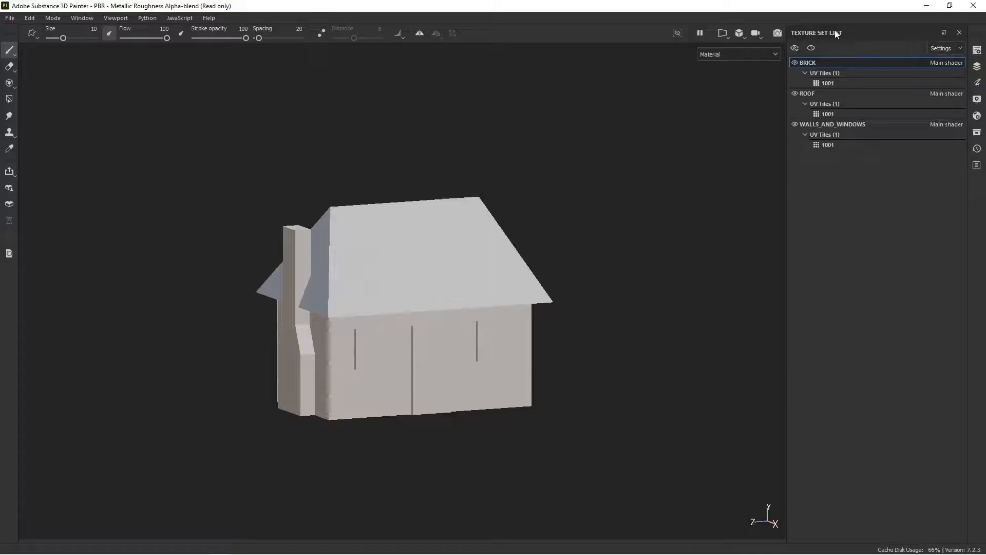
pyautogui.moveTo(811, 66)
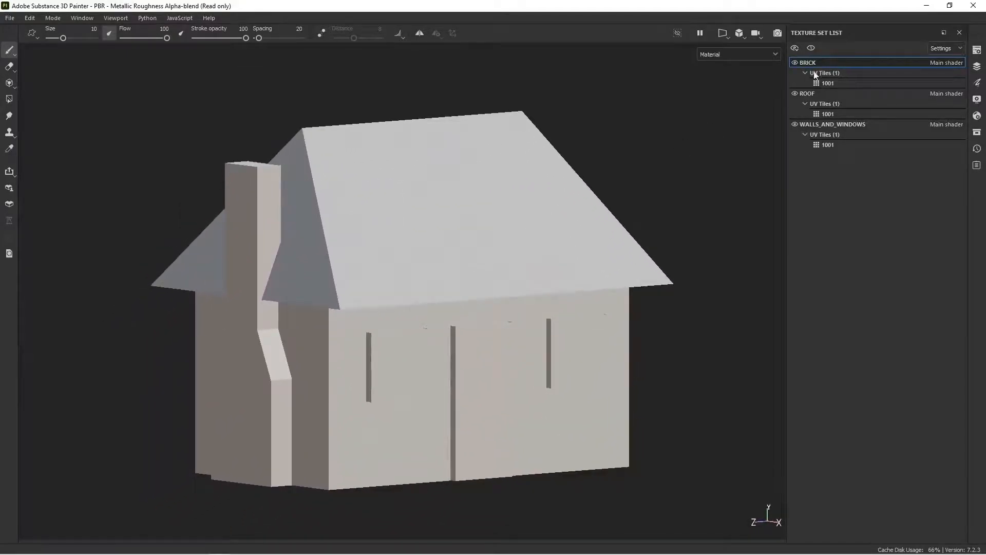
pyautogui.click(794, 61)
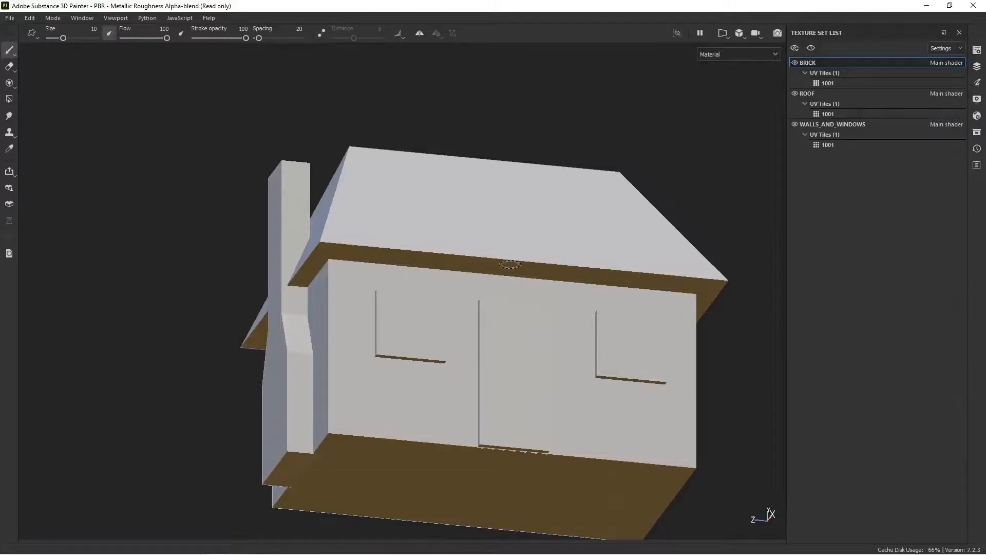
pyautogui.moveTo(554, 232)
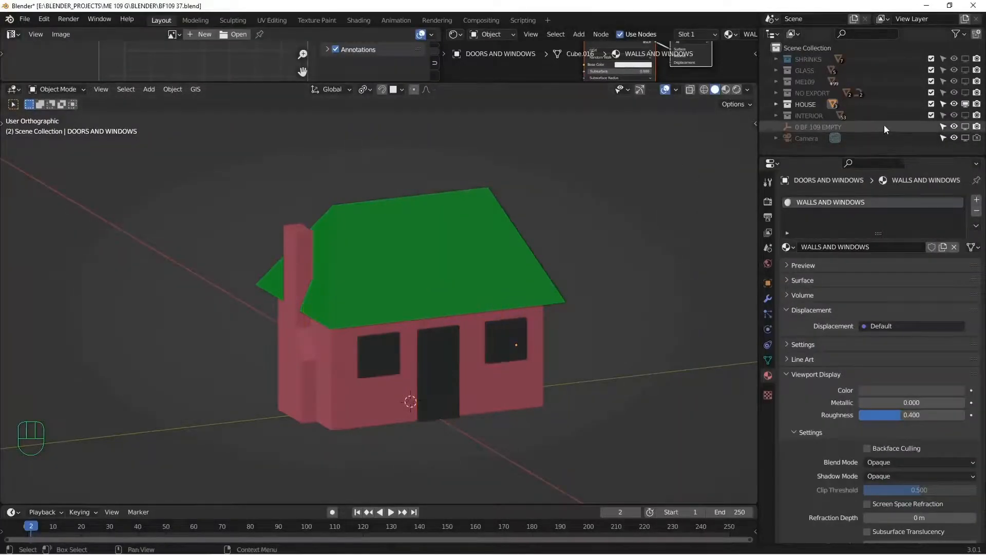
# Toggle collection visibility in the Outliner to return to the aircraft
pyautogui.click(964, 105)
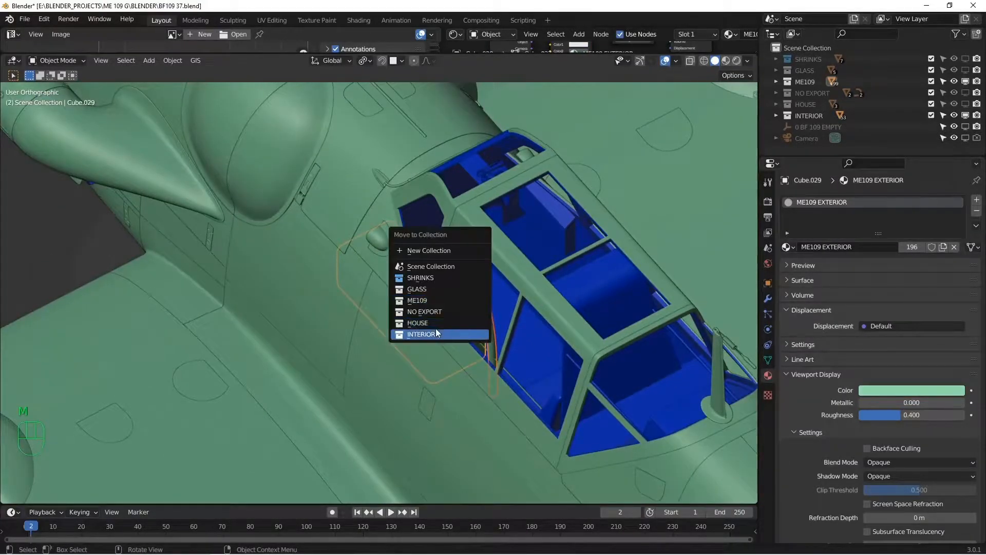
# Move the cockpit piece into the INTERIOR collection
pyautogui.click(421, 332)
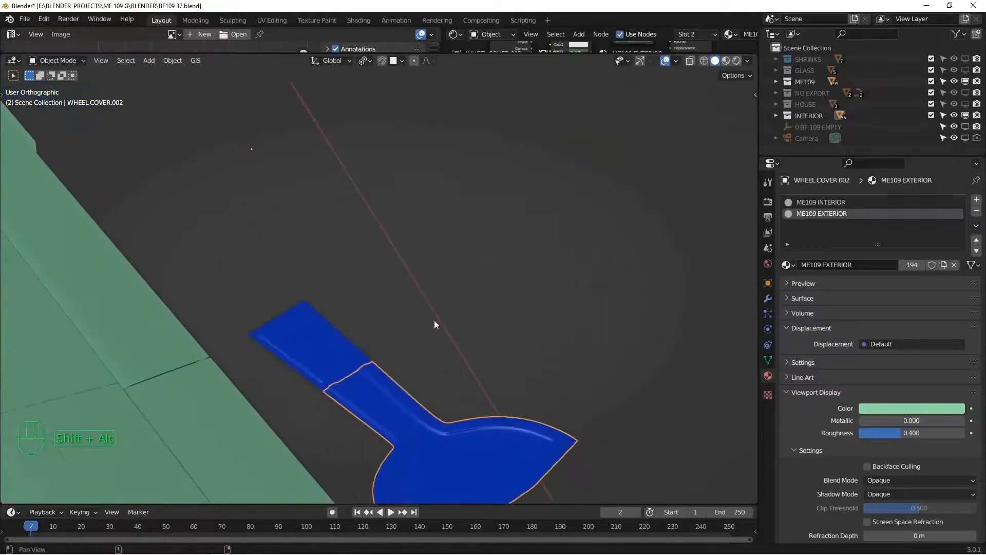
# Undo the last two changes to the wheel cover
pyautogui.press('ctrl+z')
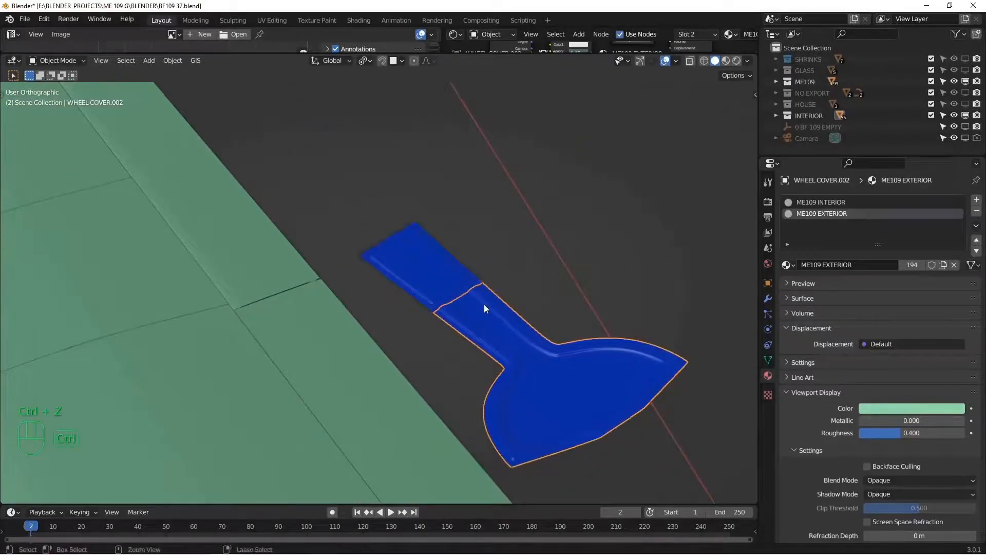
pyautogui.press('ctrl+z')
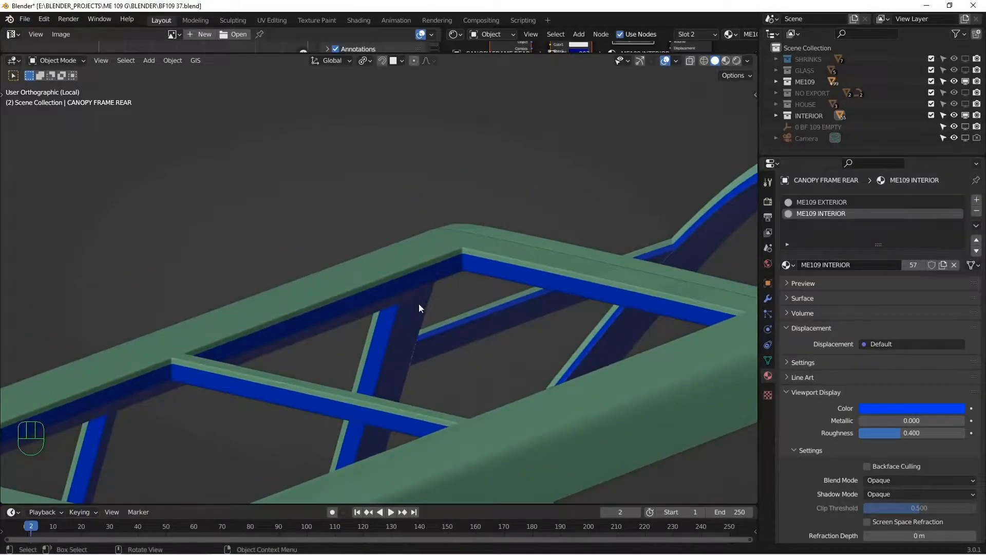
pyautogui.moveTo(407, 344)
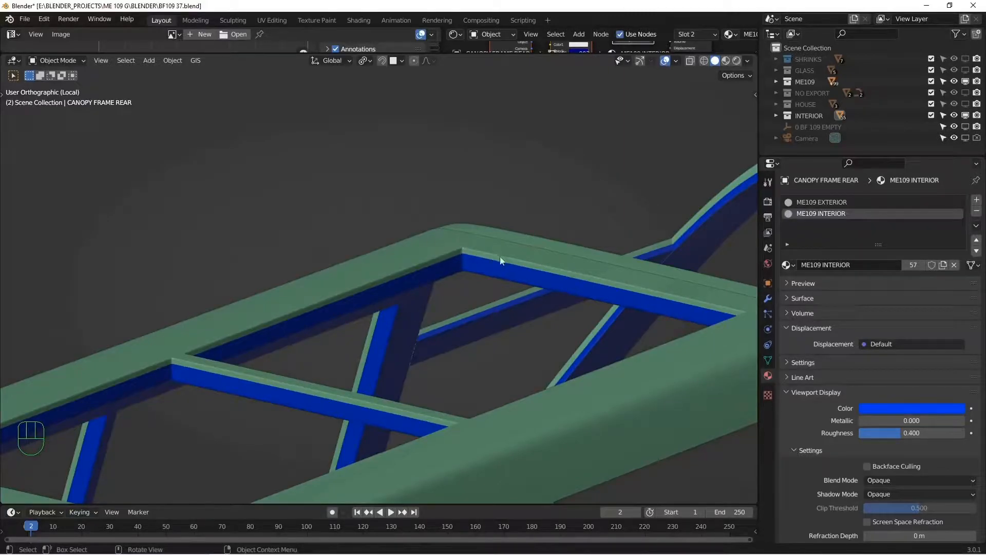
pyautogui.press('Tab')
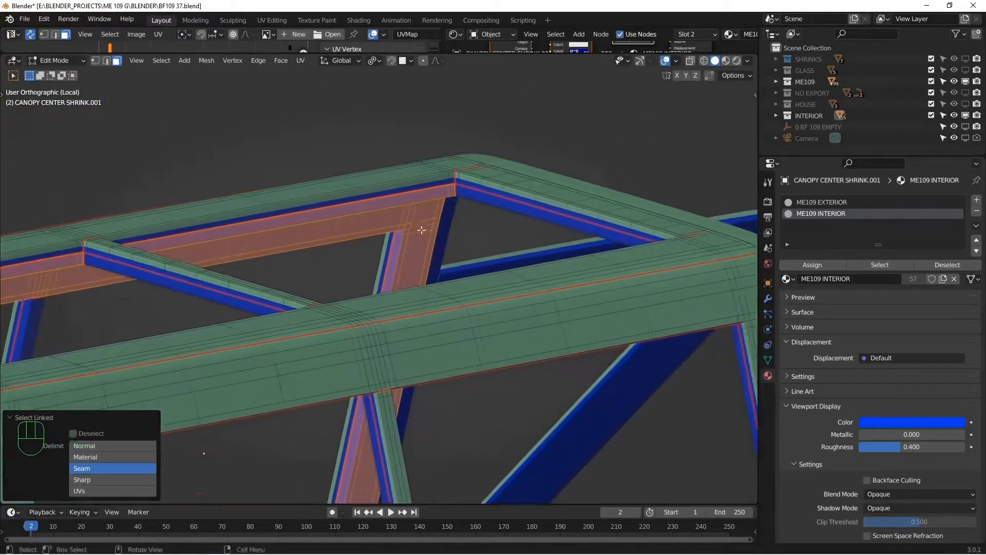
pyautogui.press('Tab')
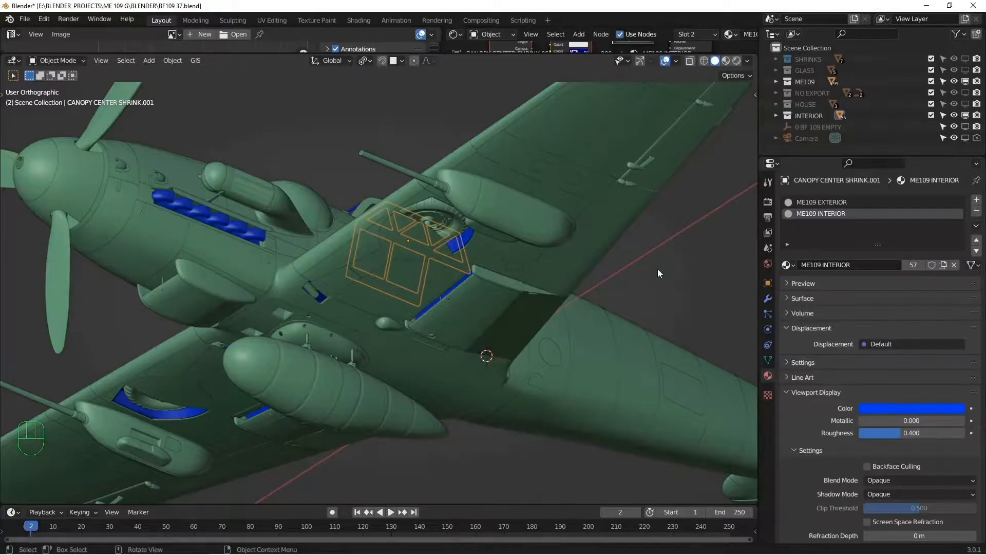
pyautogui.moveTo(658, 275)
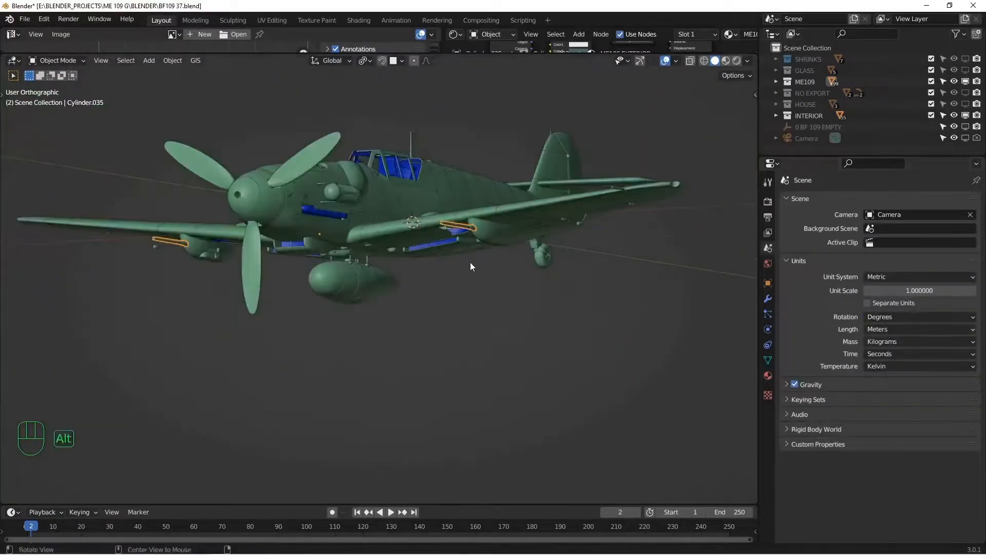
# Move the two wing gun barrels 1 m along Y away from their mounts
pyautogui.press('g')
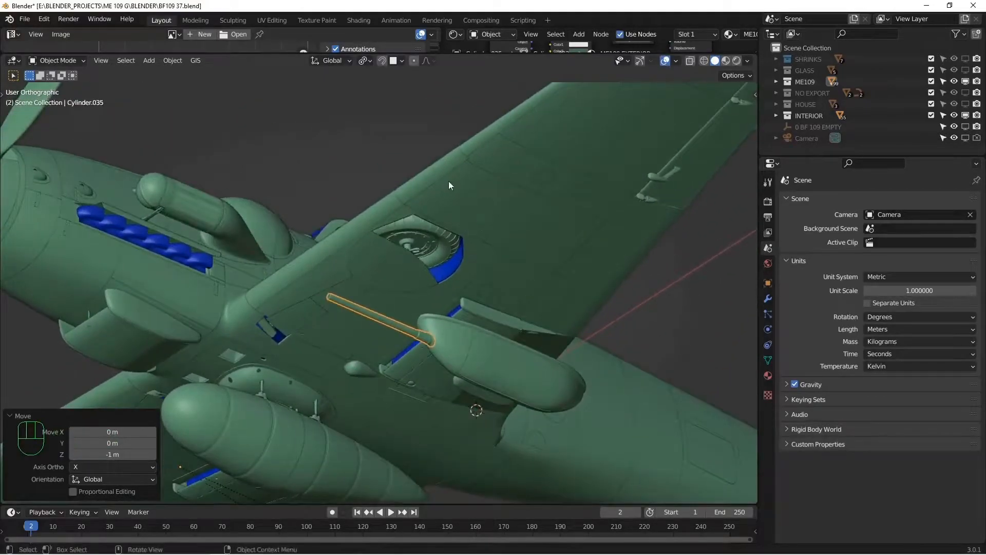
pyautogui.moveTo(497, 250)
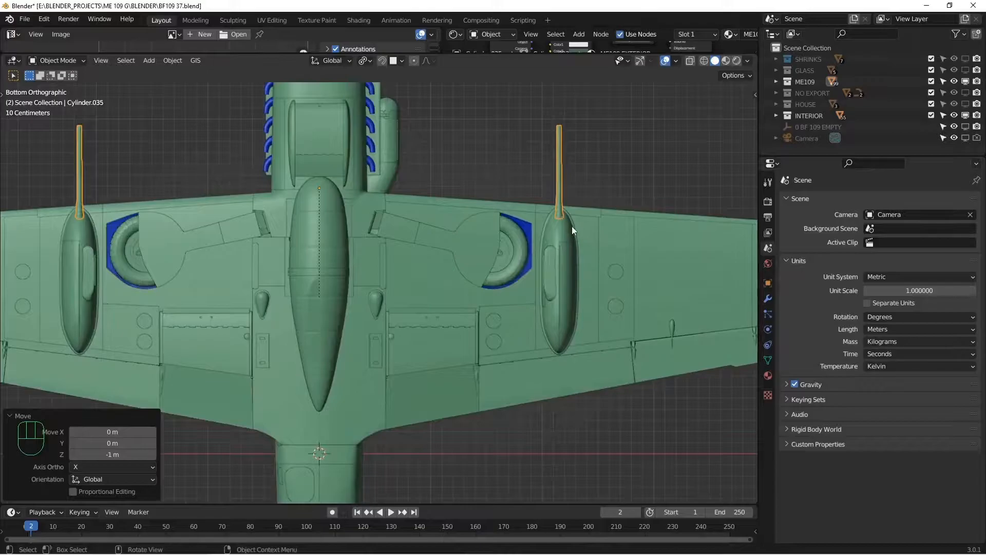
pyautogui.scroll(-3)
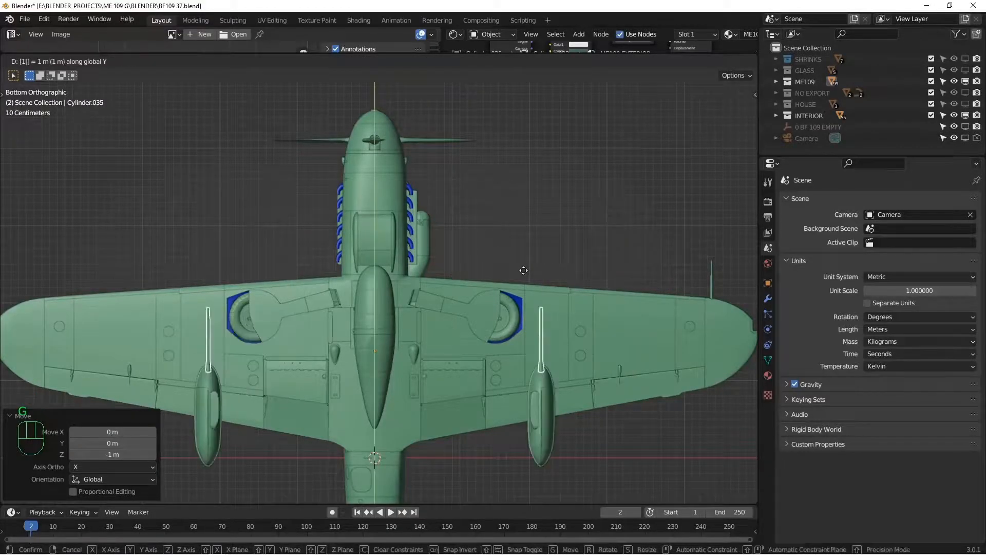
pyautogui.moveTo(523, 270)
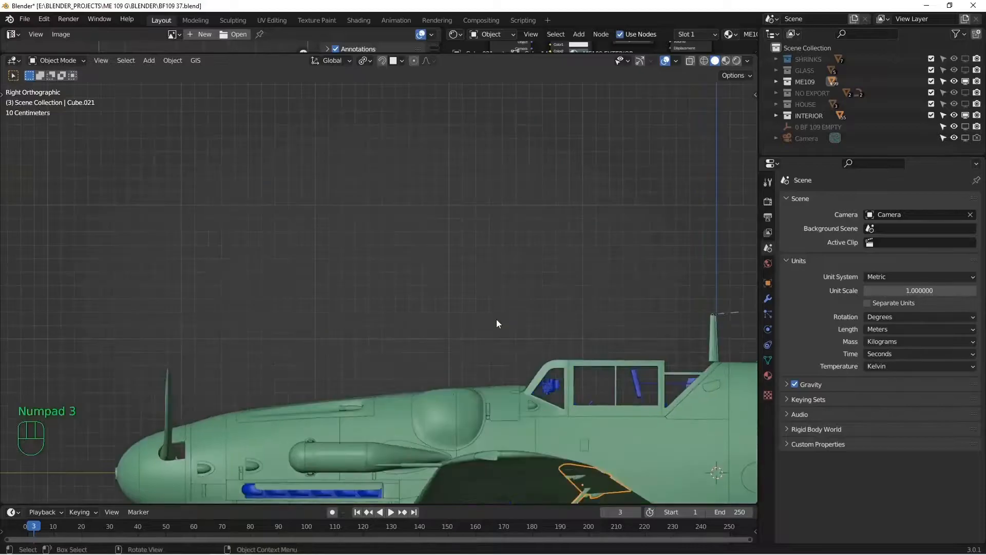
# Move the wing panels and flap pieces down along Z below the airplane
pyautogui.press('g')
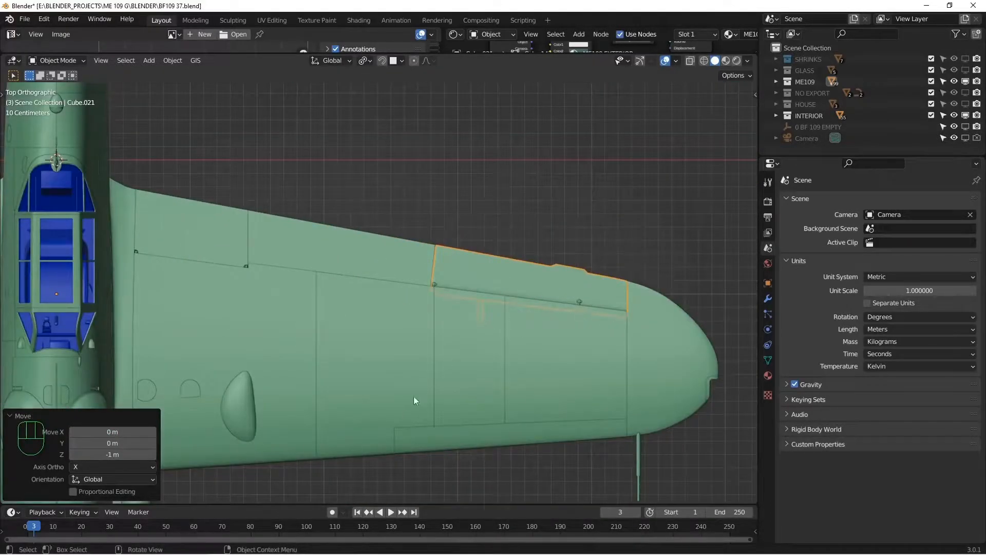
pyautogui.moveTo(506, 320)
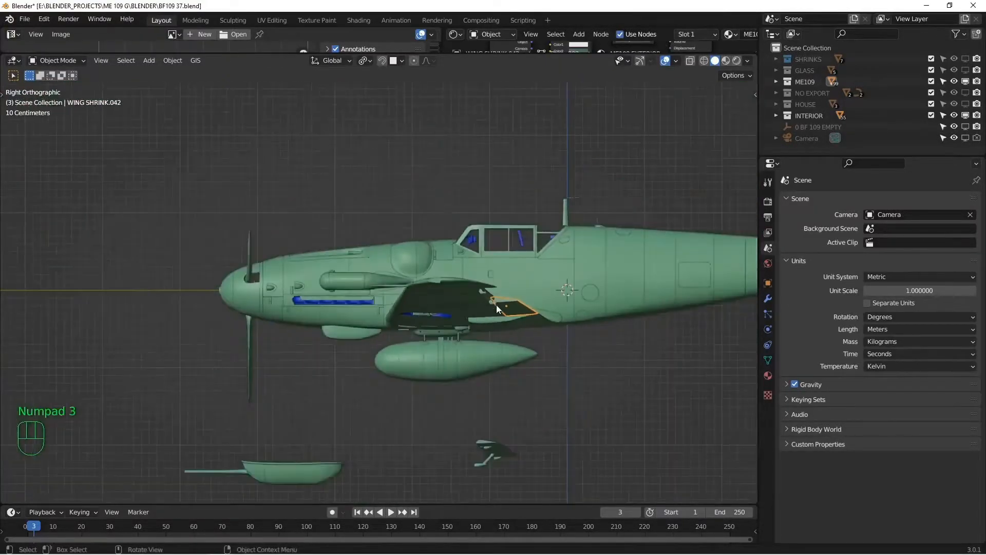
pyautogui.press('g')
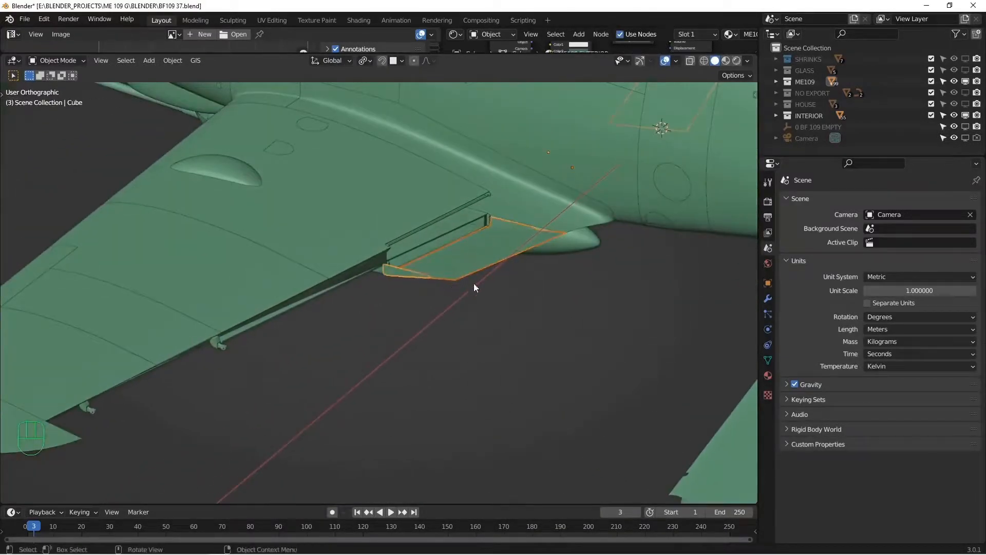
pyautogui.press('g')
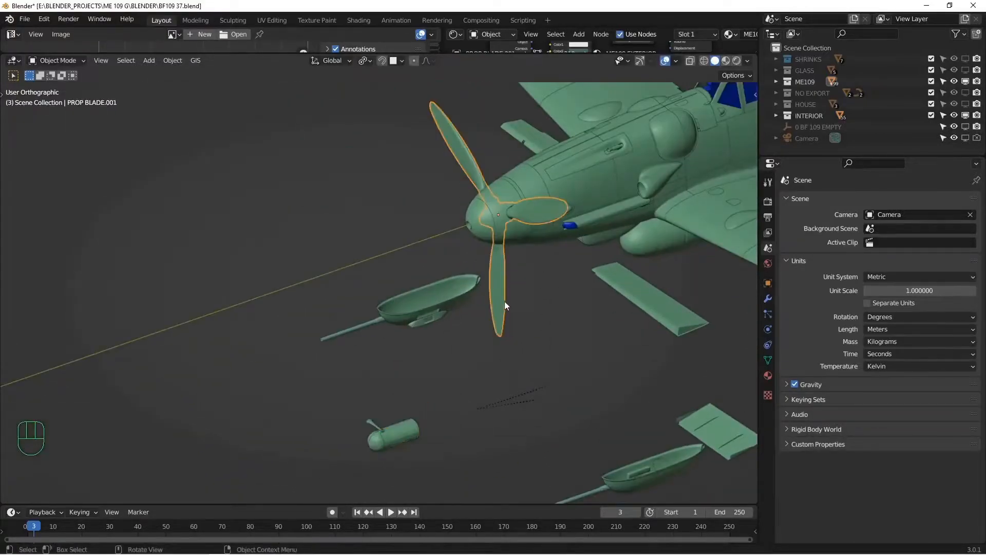
# Move the propeller blades and spinner forward, clear of the nose
pyautogui.press('g')
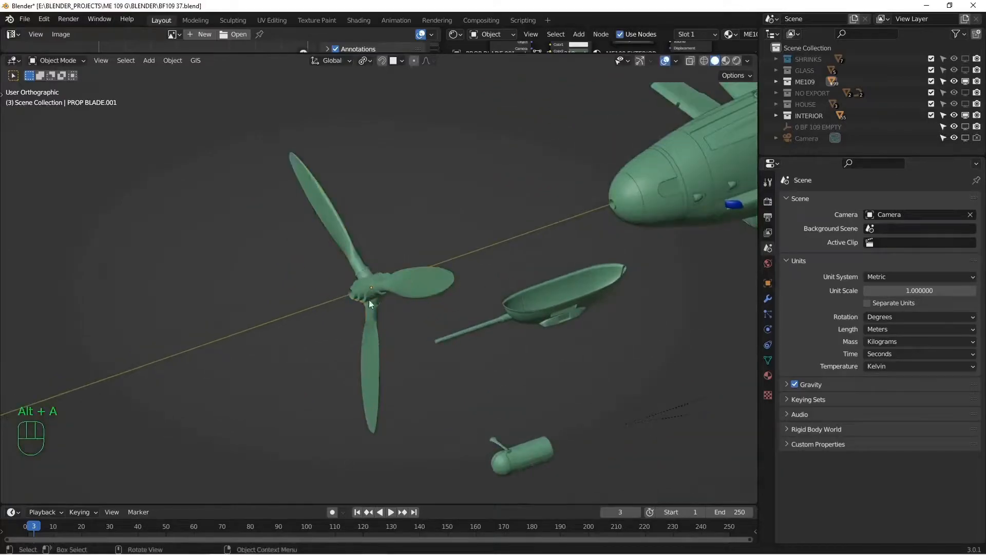
pyautogui.scroll(-3)
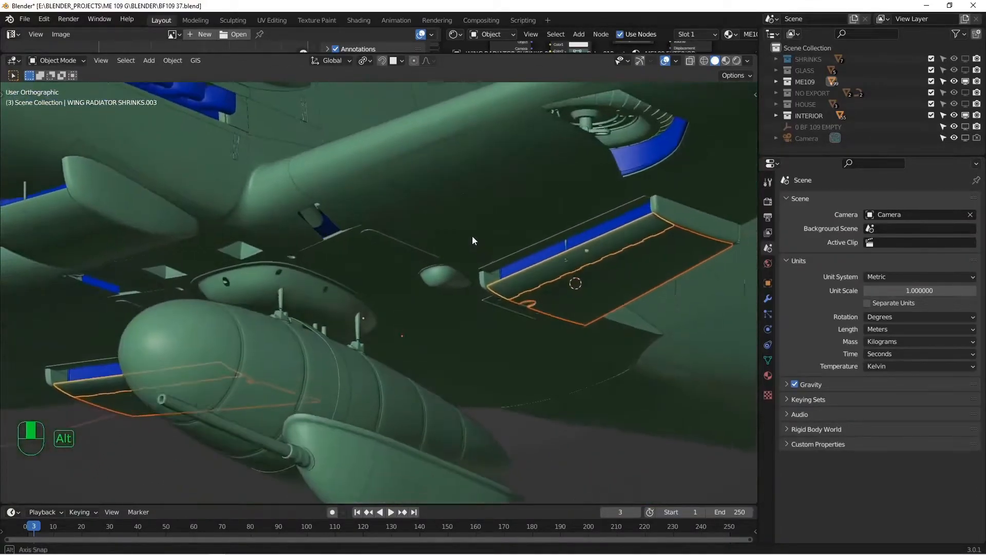
# Drop the underwing radiator flaps below the wing and put the radiator interior into the INTERIOR collection
pyautogui.press('g')
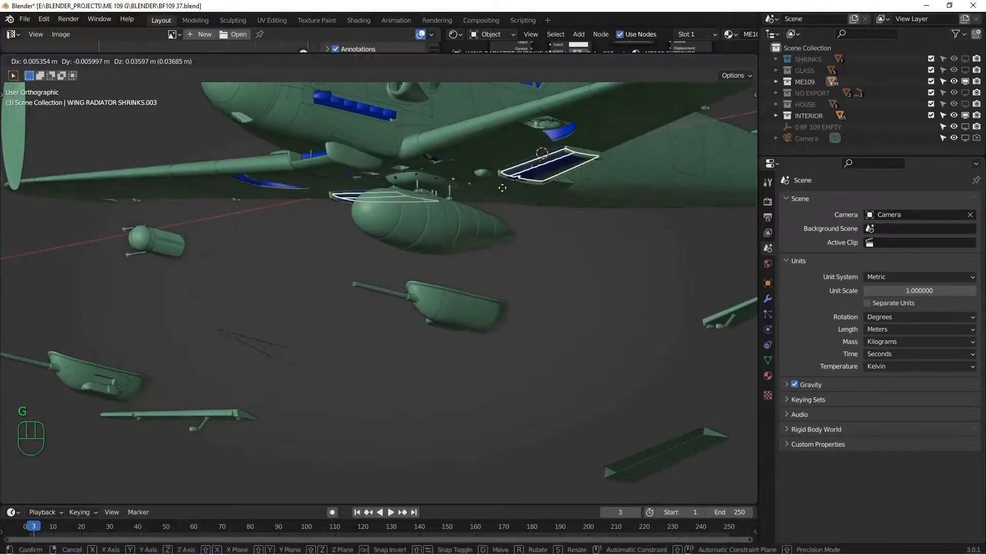
pyautogui.click(456, 184)
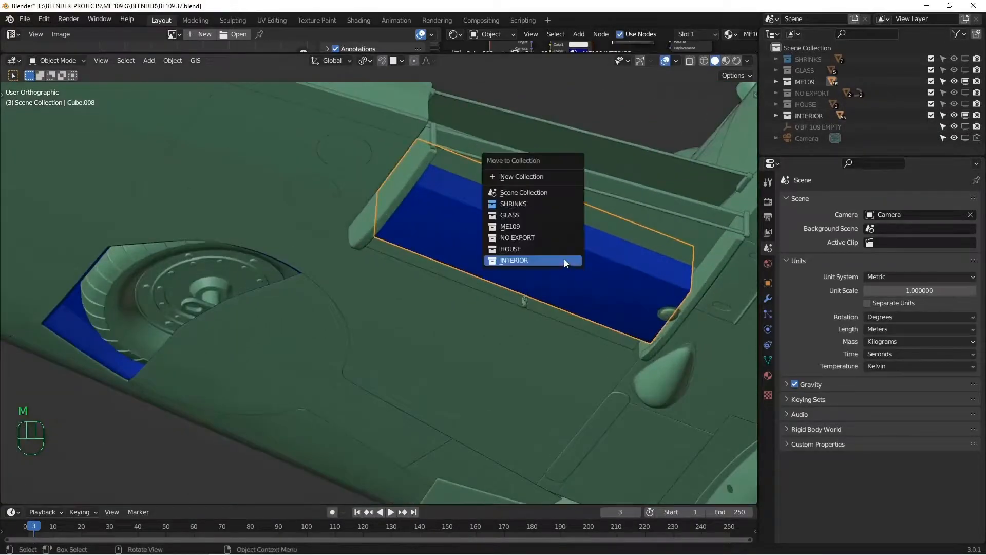
pyautogui.click(513, 260)
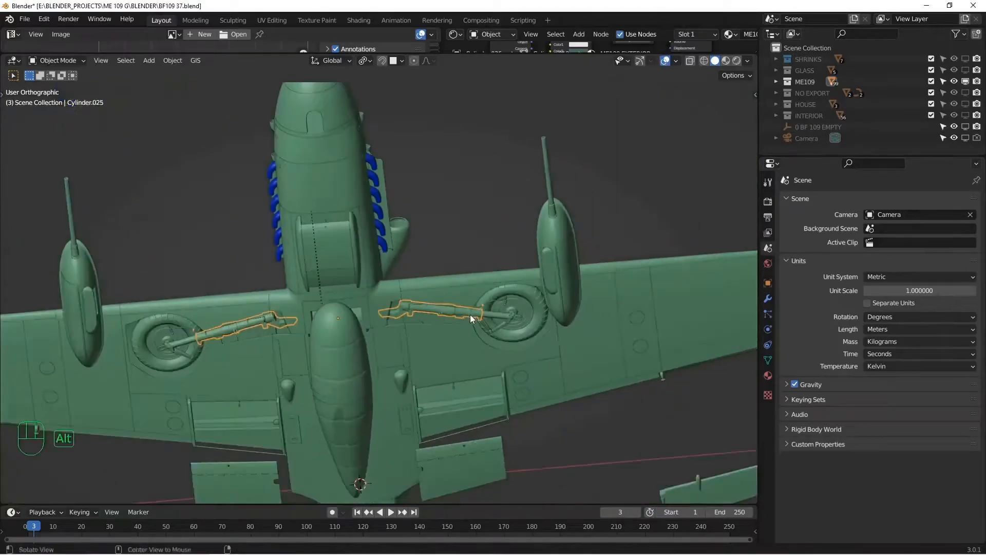
# From top view, lower the main gear legs 3 m and the drop tank 4 m on Z
pyautogui.press('g')
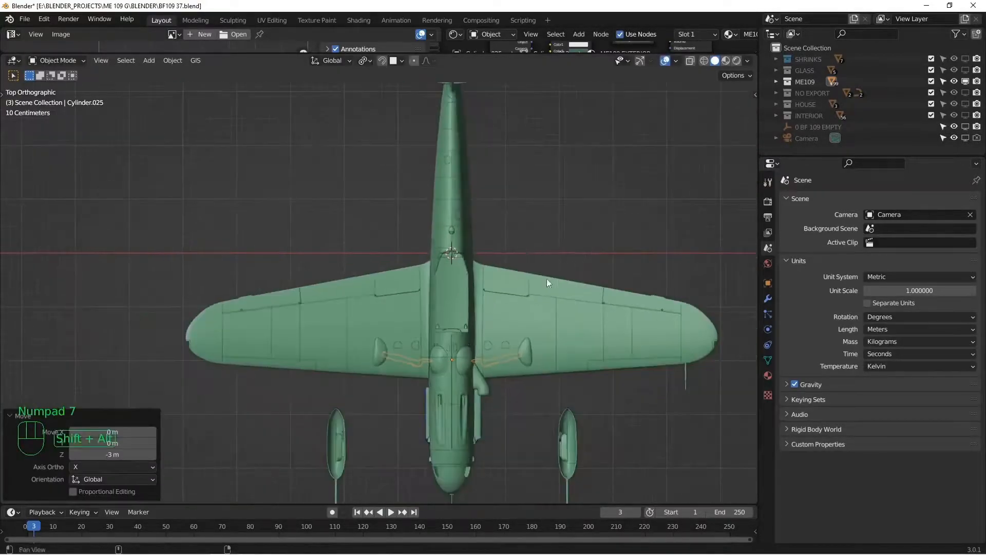
pyautogui.press('g')
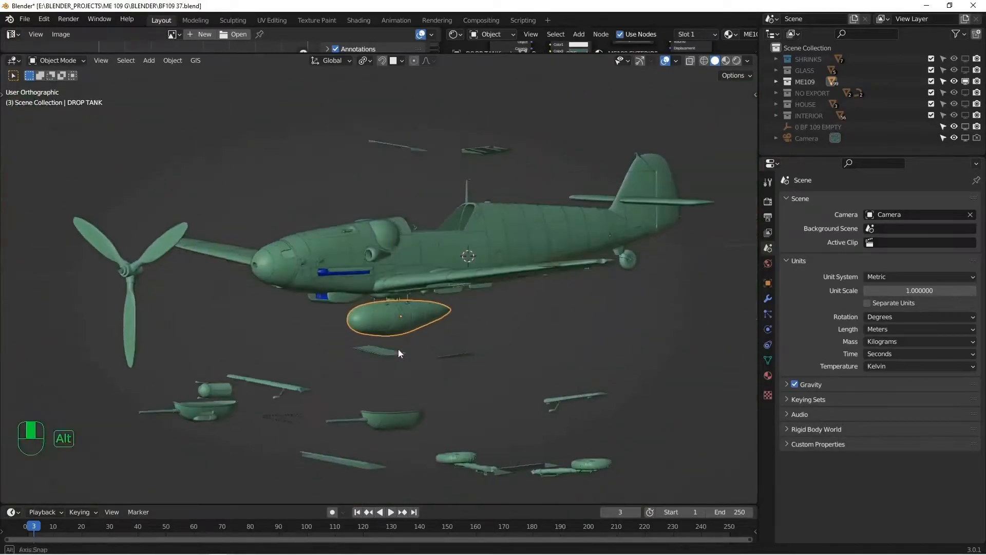
pyautogui.press('g')
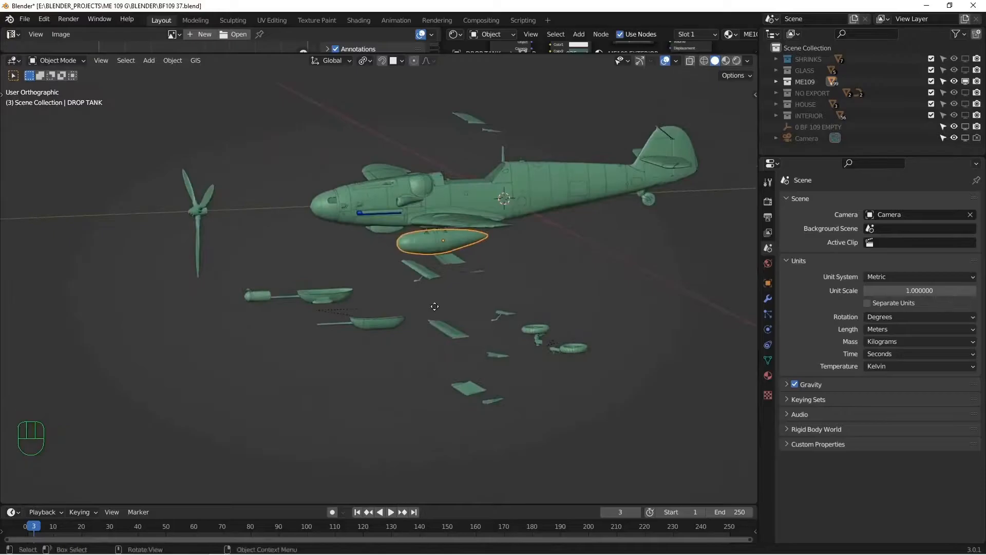
pyautogui.press('g')
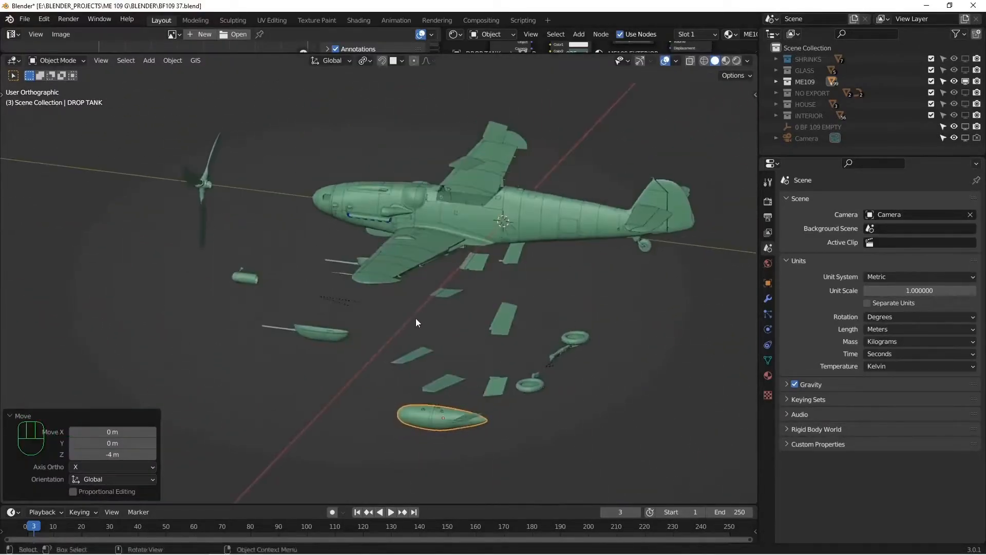
pyautogui.press('g')
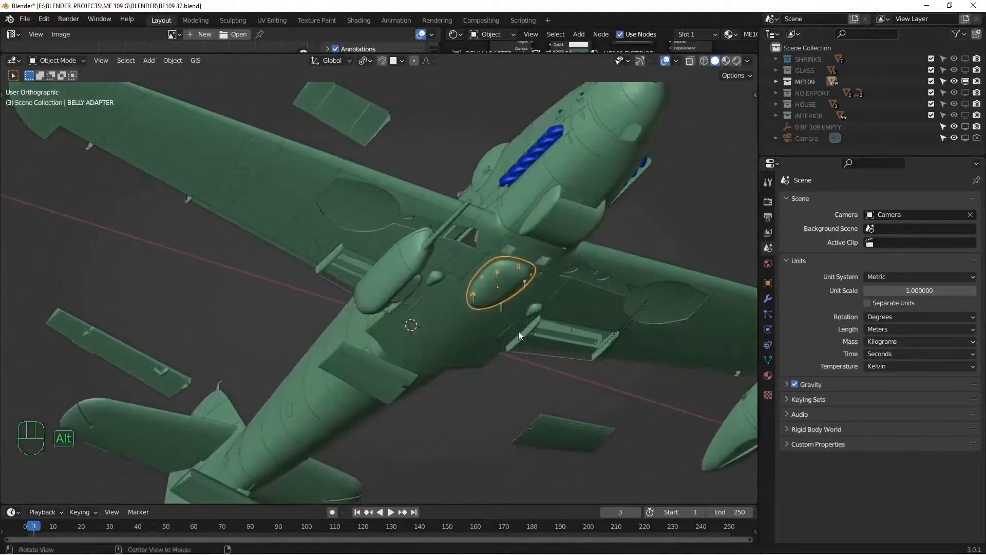
# Drop the remaining radiator flap pieces on Z and unhide all objects with Alt+H
pyautogui.press('g')
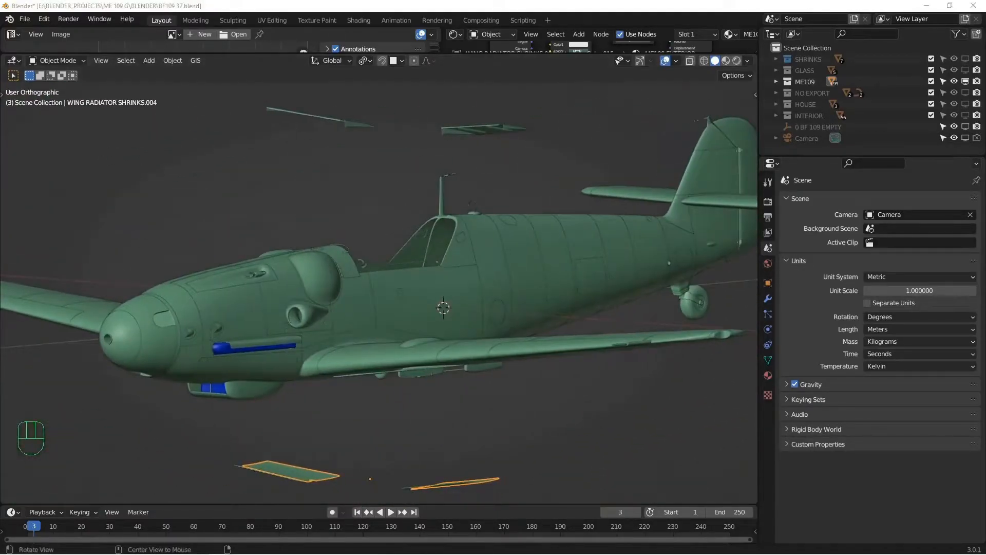
pyautogui.press('alt+h')
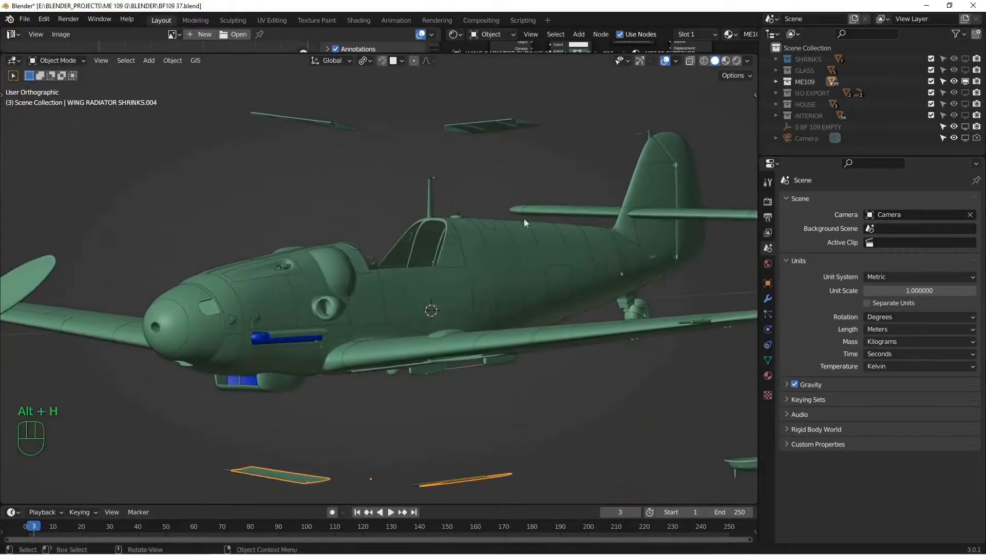
pyautogui.press('alt+h')
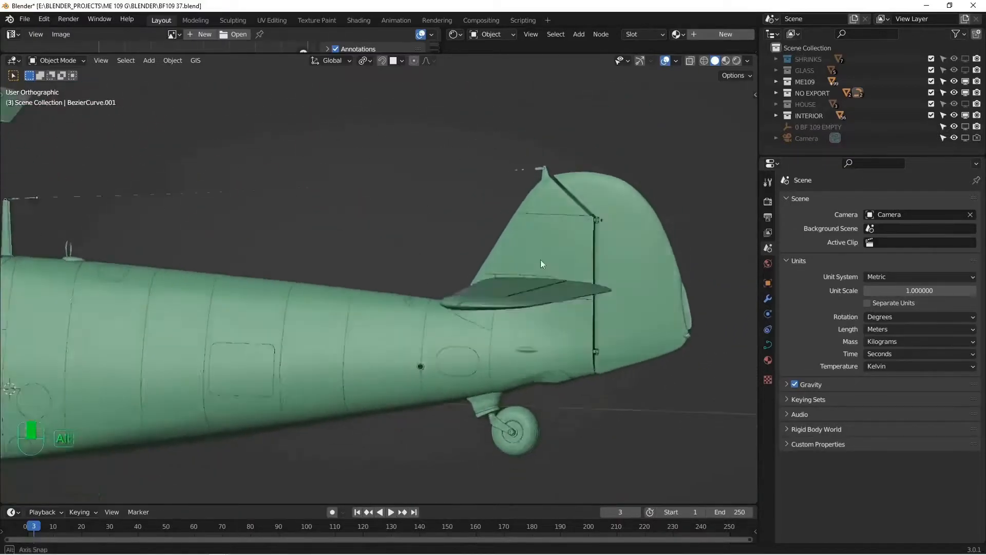
pyautogui.press('g')
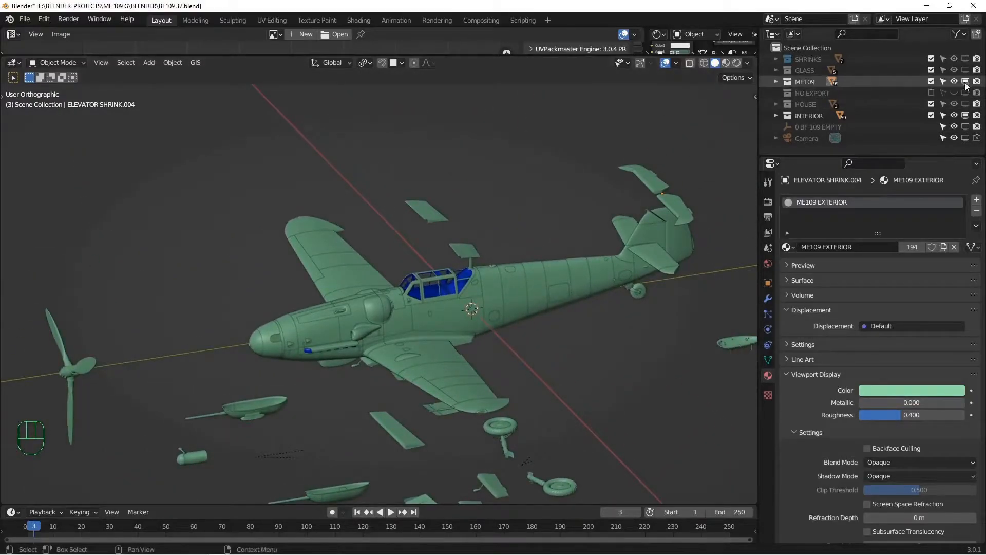
# Hide the ME109 exterior collection so only the INTERIOR pieces show
pyautogui.click(964, 82)
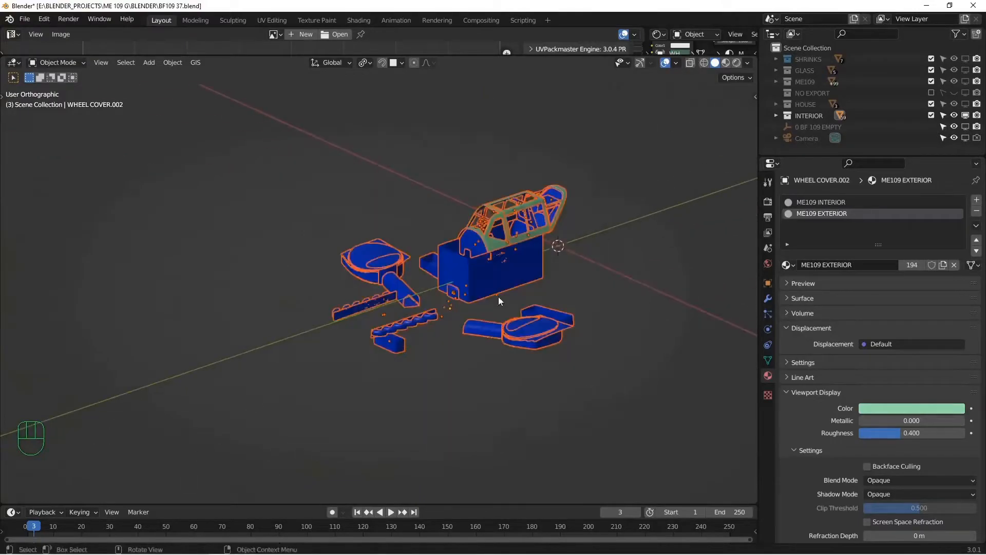
# Enter Edit Mode on the interior pieces to expose their UVs
pyautogui.press('Tab')
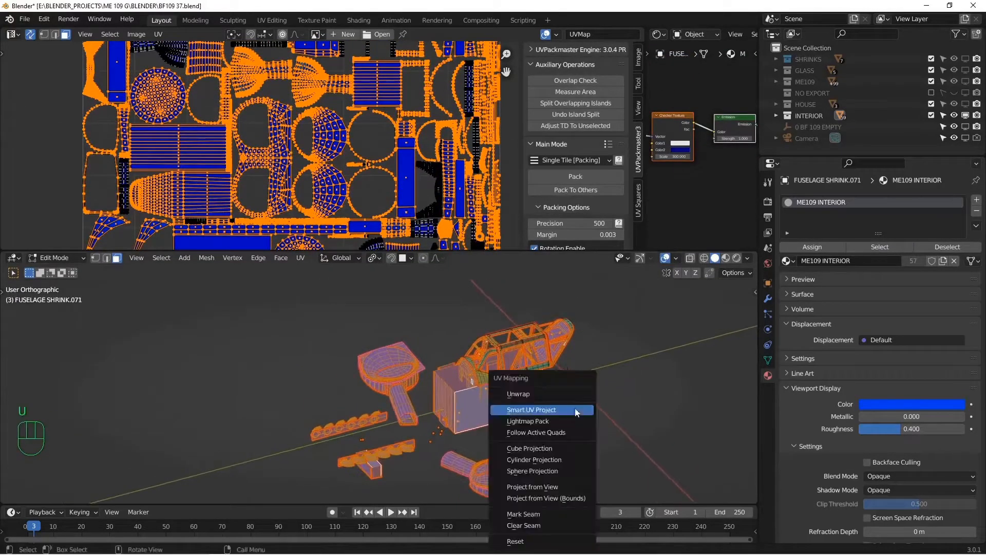
# Unwrap the interior pieces' UVs and adjust the resulting islands
pyautogui.click(518, 394)
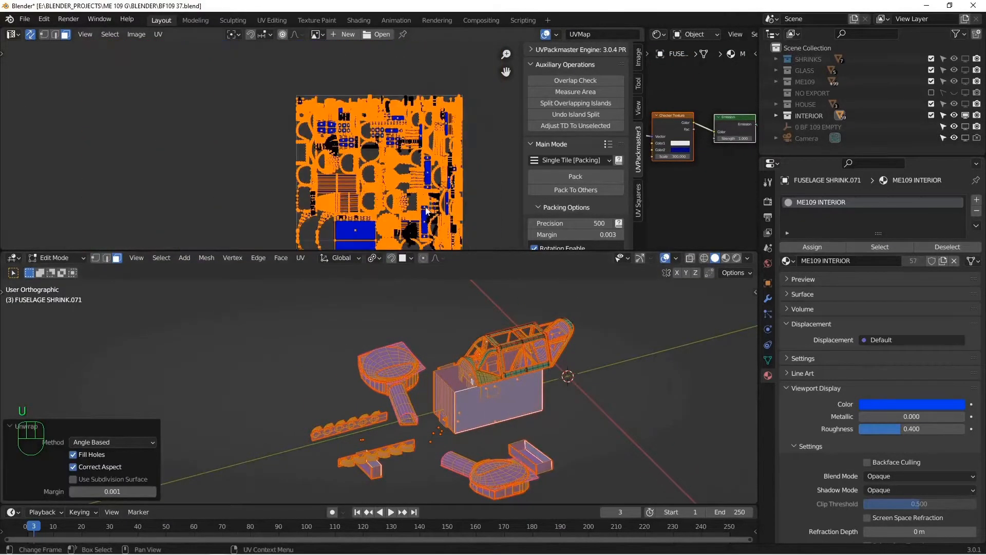
pyautogui.press('ctrl+i')
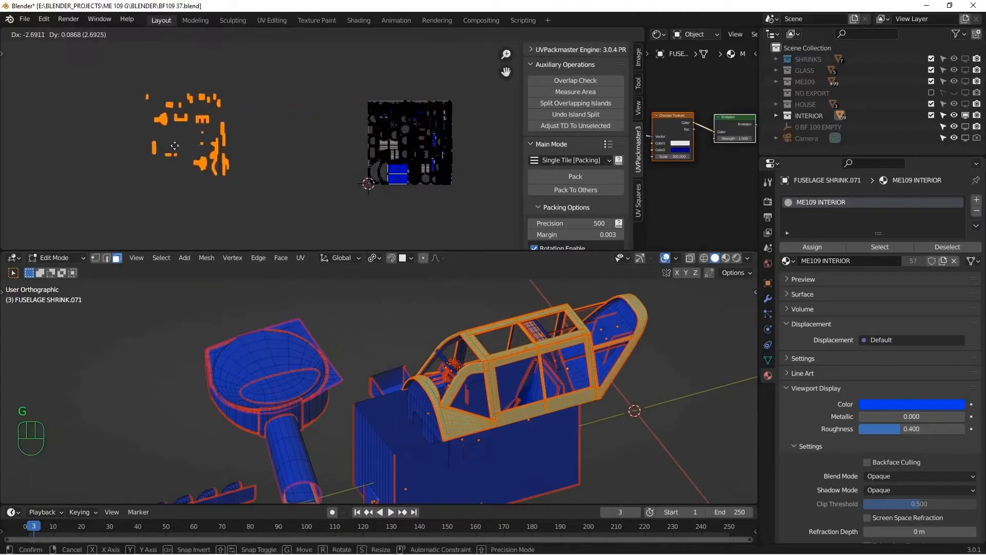
pyautogui.press('Tab')
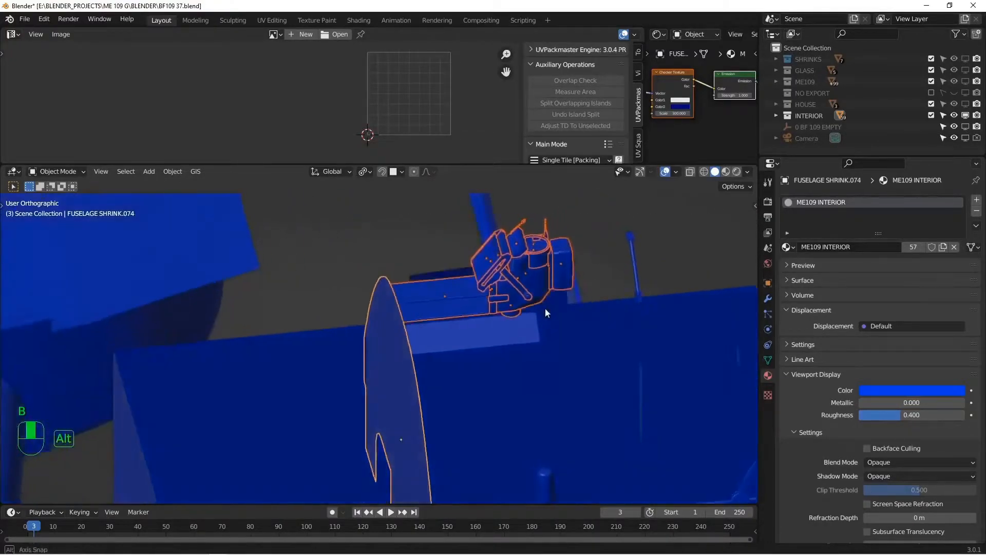
# Resize a small cockpit part's UVs, return to Object Mode and select all interior parts
pyautogui.press('Tab')
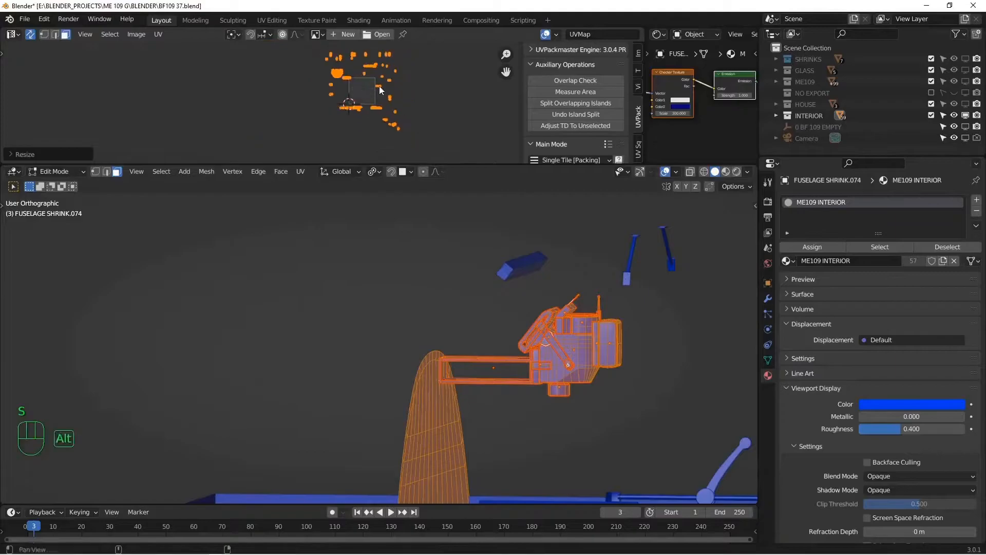
pyautogui.press('Tab')
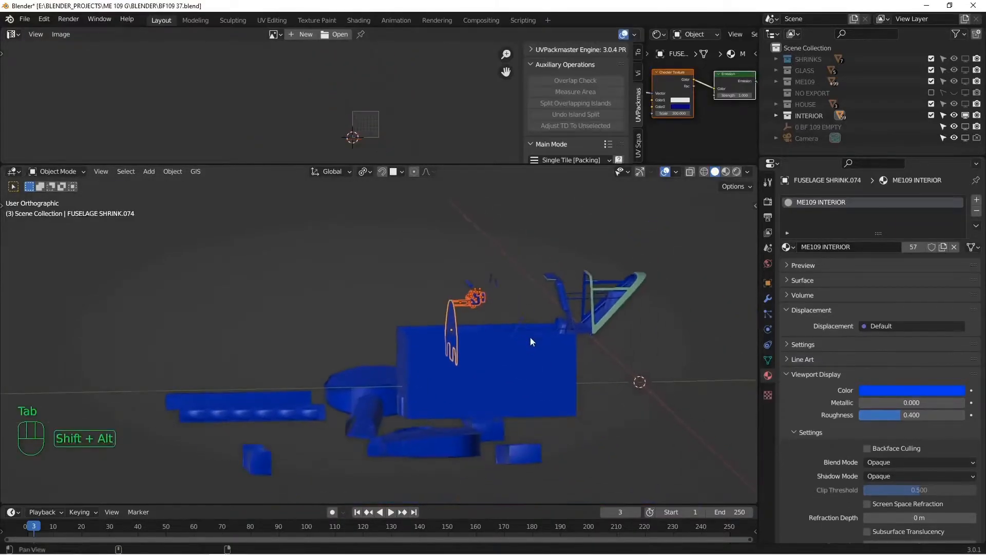
pyautogui.press('alt+a')
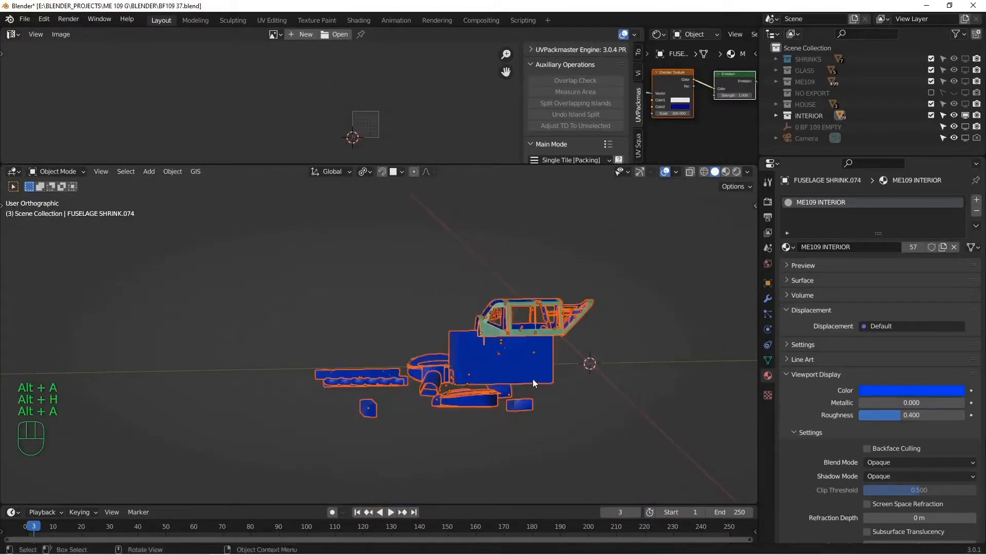
# Pack all interior UV islands into one tile with UVPackmaster using Fixed Scale
pyautogui.press('Tab')
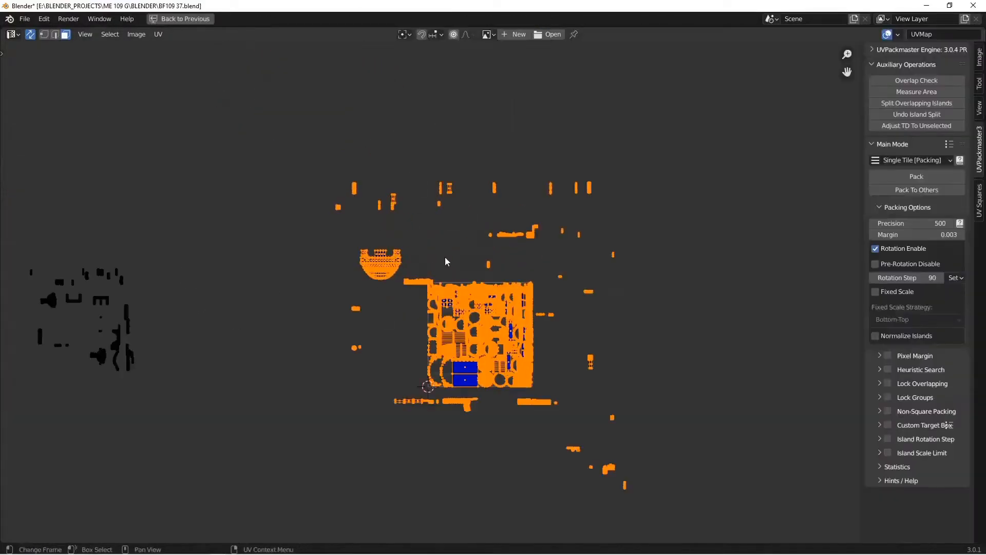
pyautogui.click(915, 176)
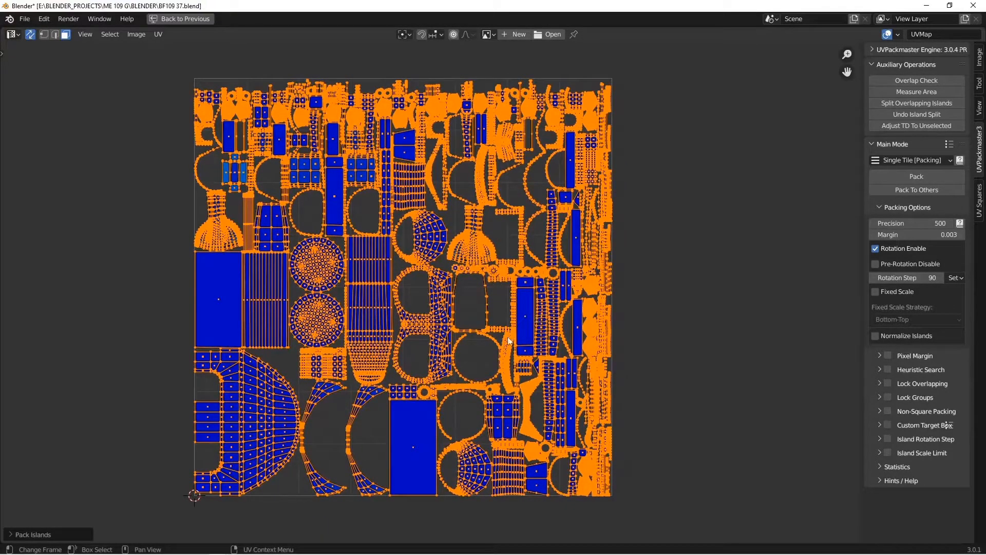
pyautogui.moveTo(500, 220)
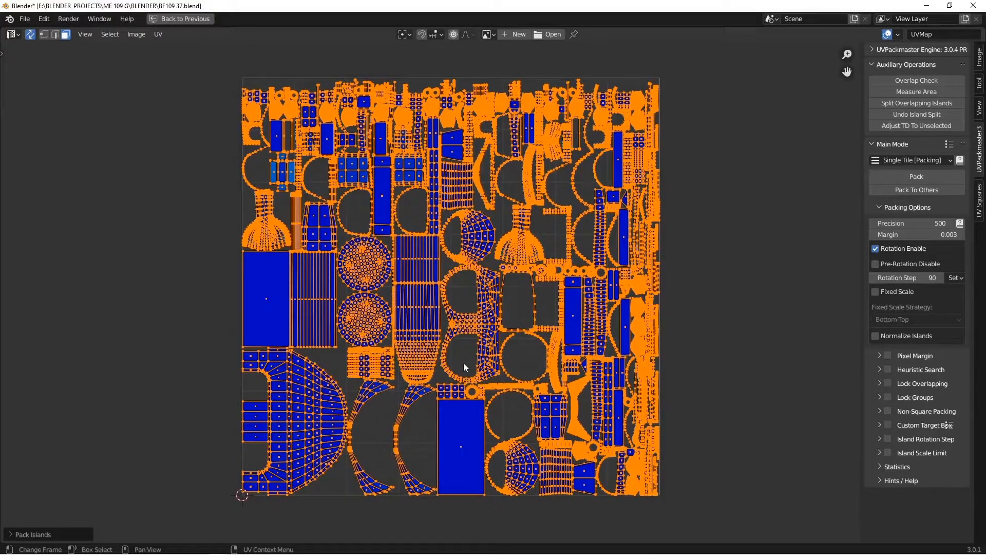
pyautogui.moveTo(497, 252)
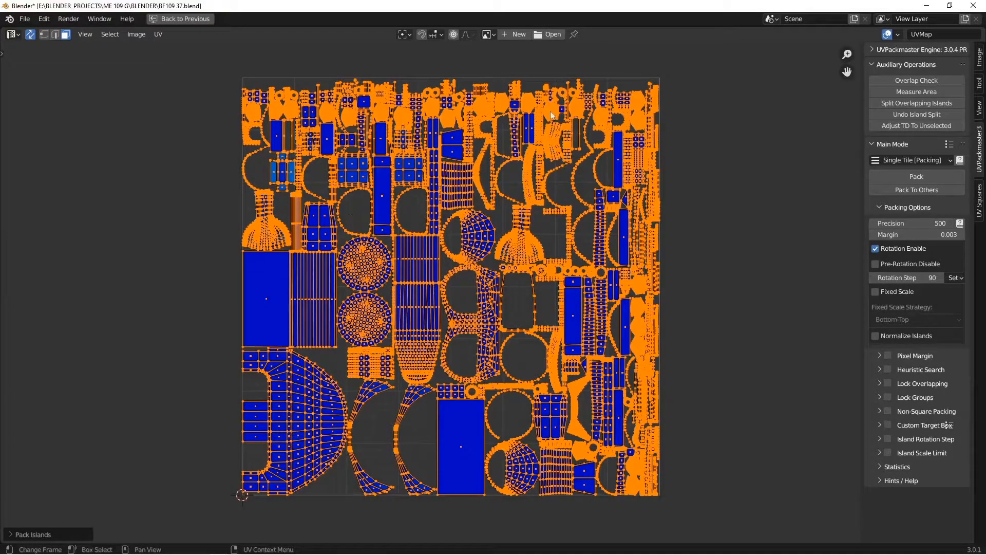
pyautogui.click(875, 292)
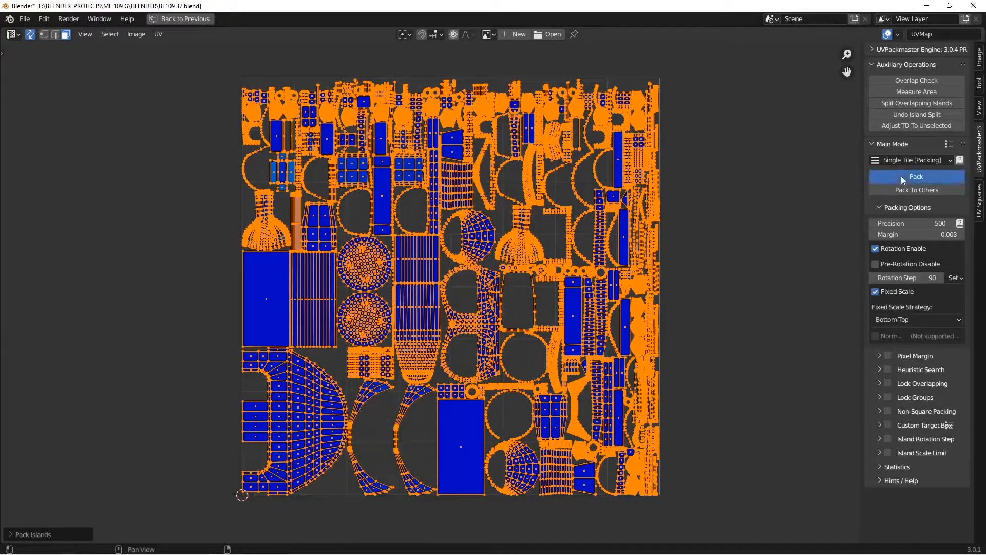
pyautogui.click(915, 175)
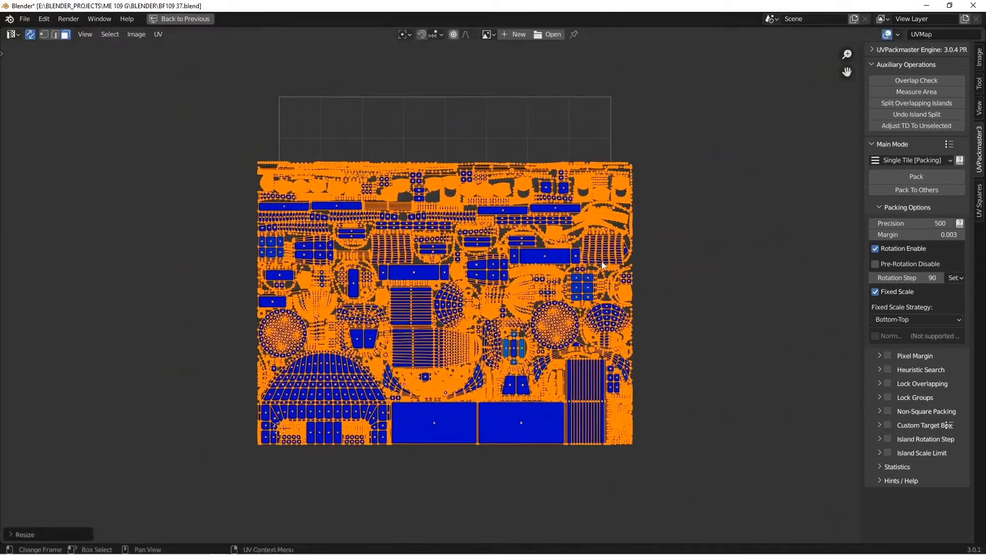
pyautogui.click(915, 176)
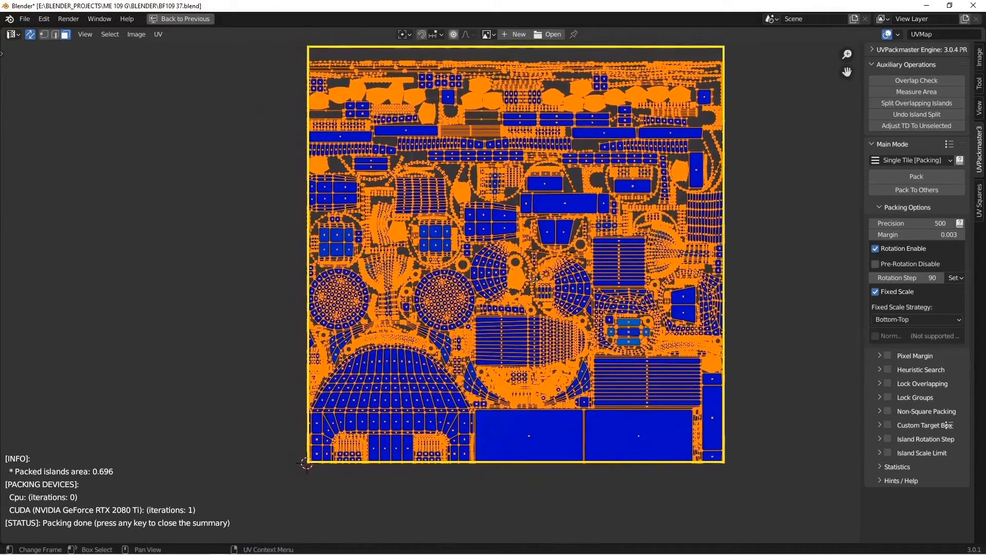
pyautogui.scroll(3)
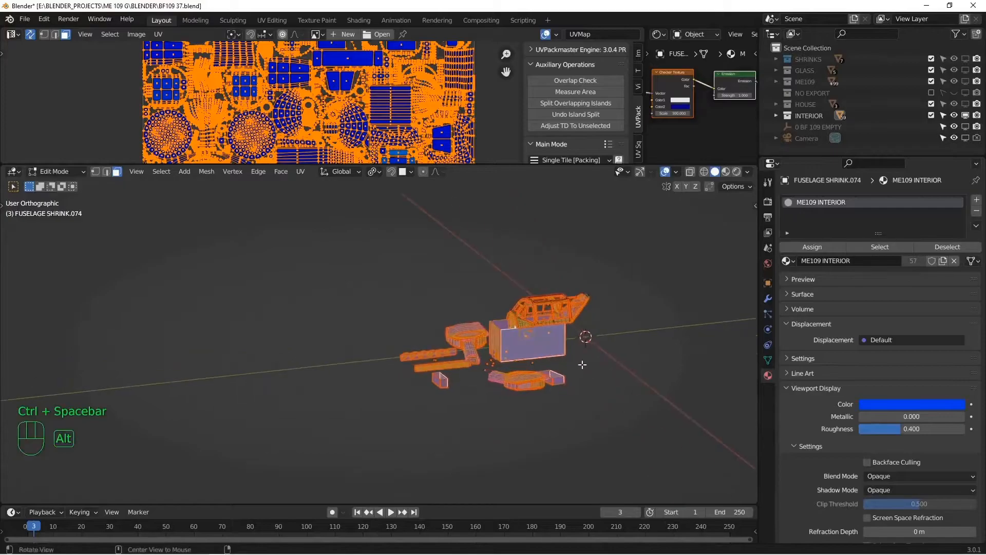
# Put the green canopy frame into the ME109 collection and make the exterior visible again
pyautogui.press('Tab')
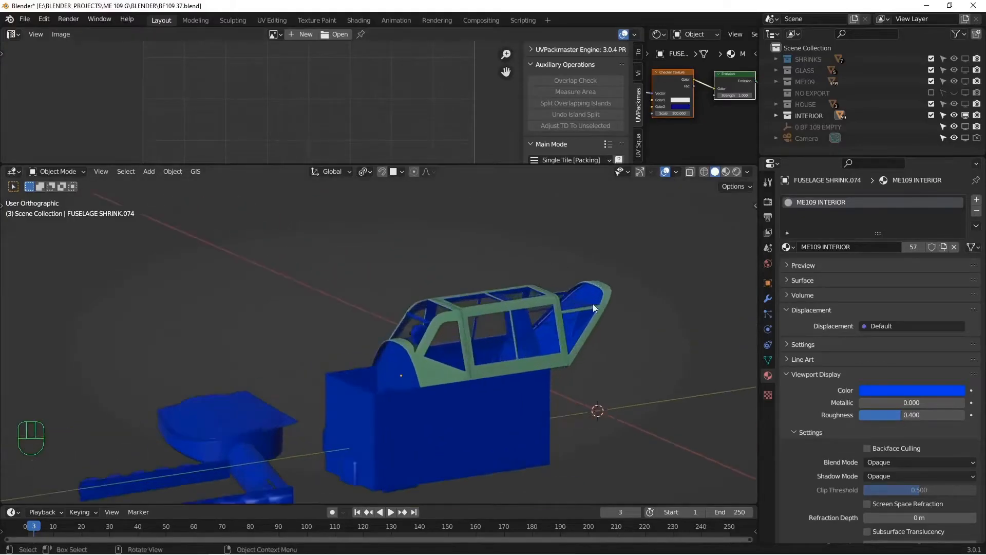
pyautogui.click(421, 326)
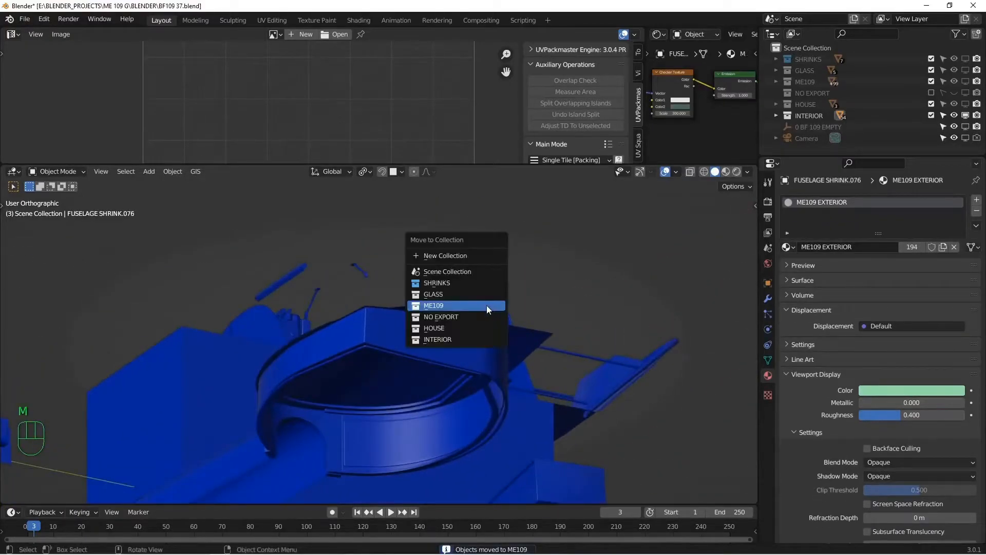
pyautogui.click(433, 305)
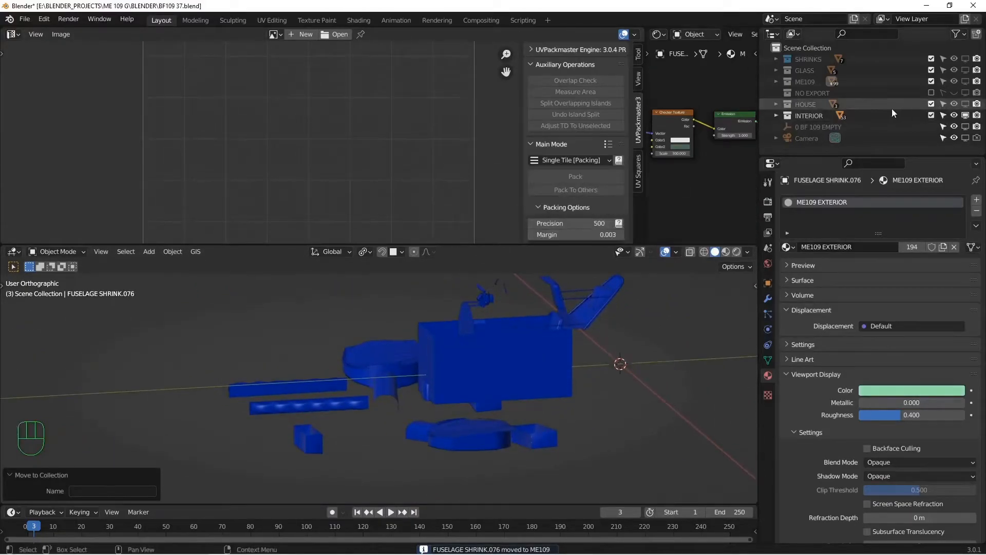
pyautogui.click(964, 94)
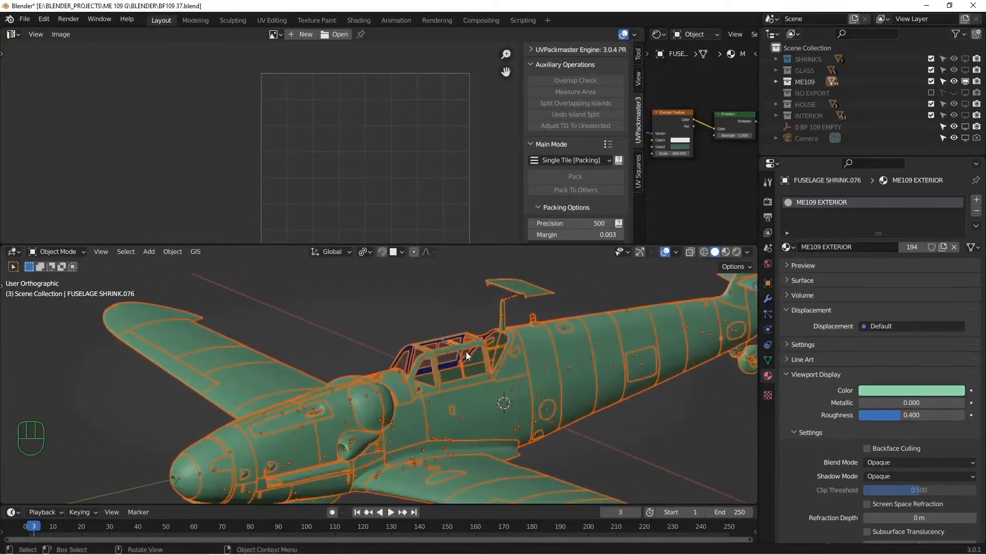
# Enter Edit Mode on the exterior and select every face of the Me 109 mesh
pyautogui.press('Tab')
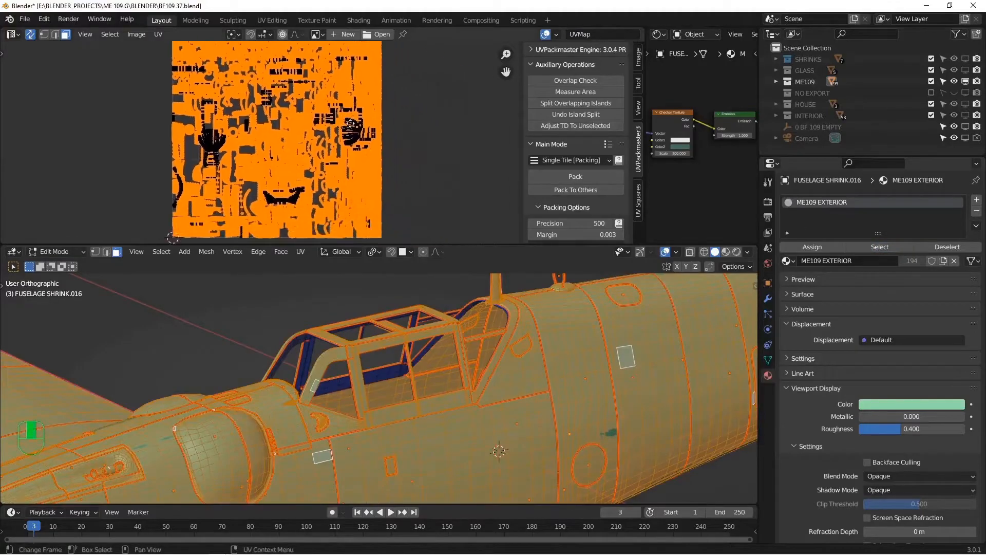
pyautogui.moveTo(377, 377); pyautogui.dragTo(504, 314)
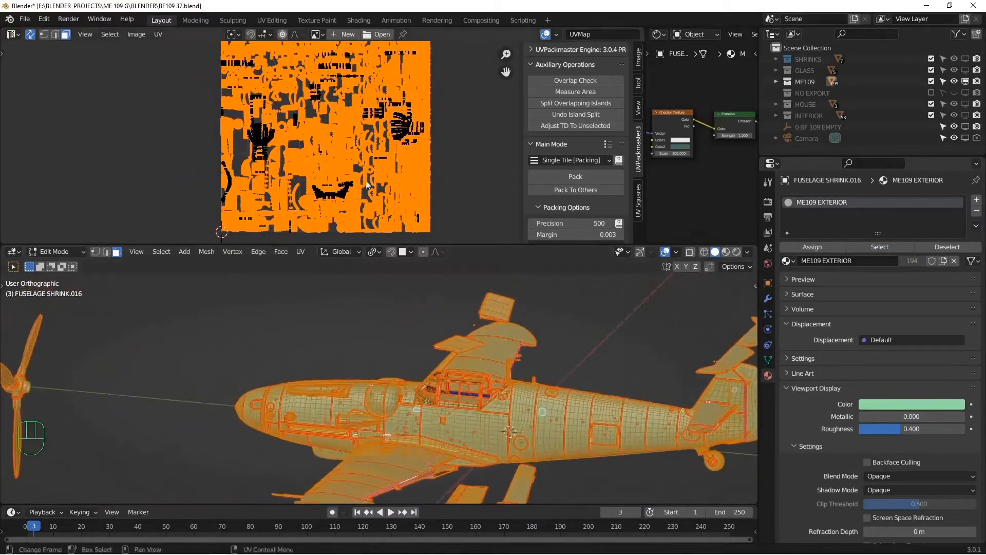
pyautogui.press('ctrl+i')
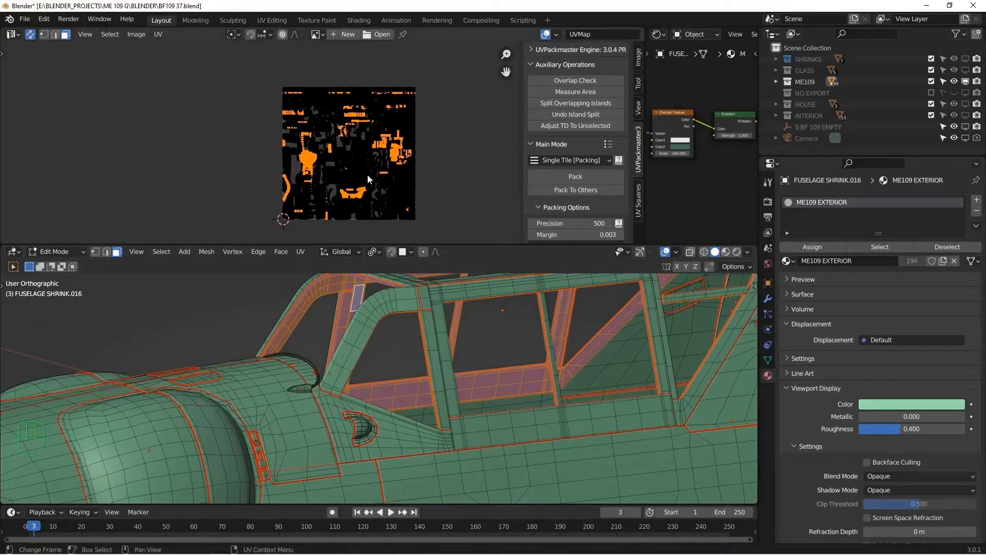
pyautogui.press('h')
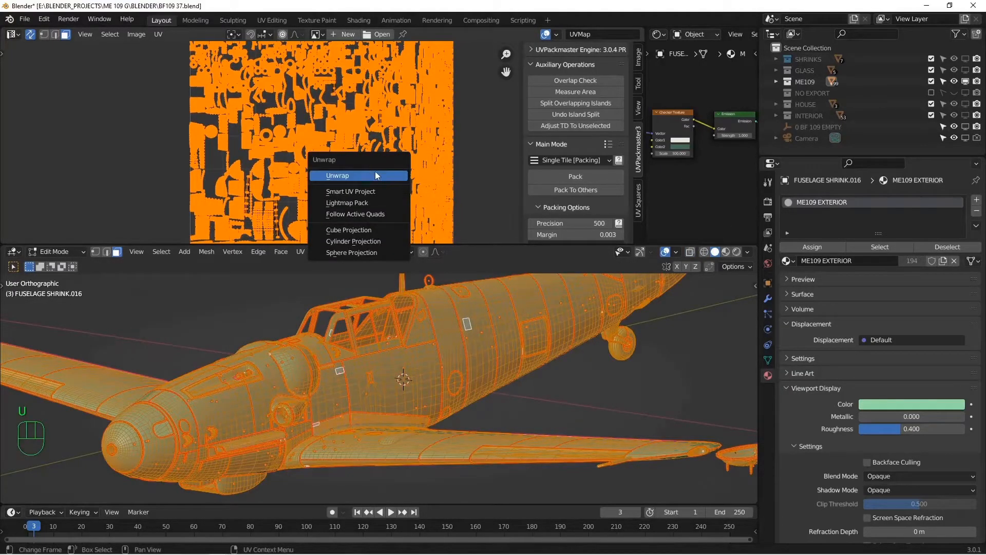
pyautogui.moveTo(389, 182)
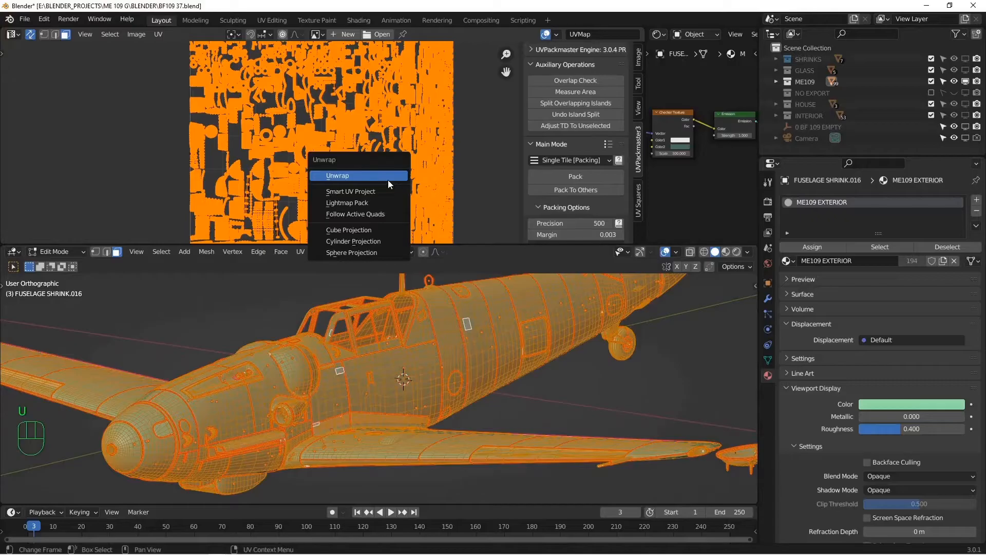
# Unwrap the Me 109 exterior mesh and turn off Fixed Scale in UVPackmaster
pyautogui.click(338, 176)
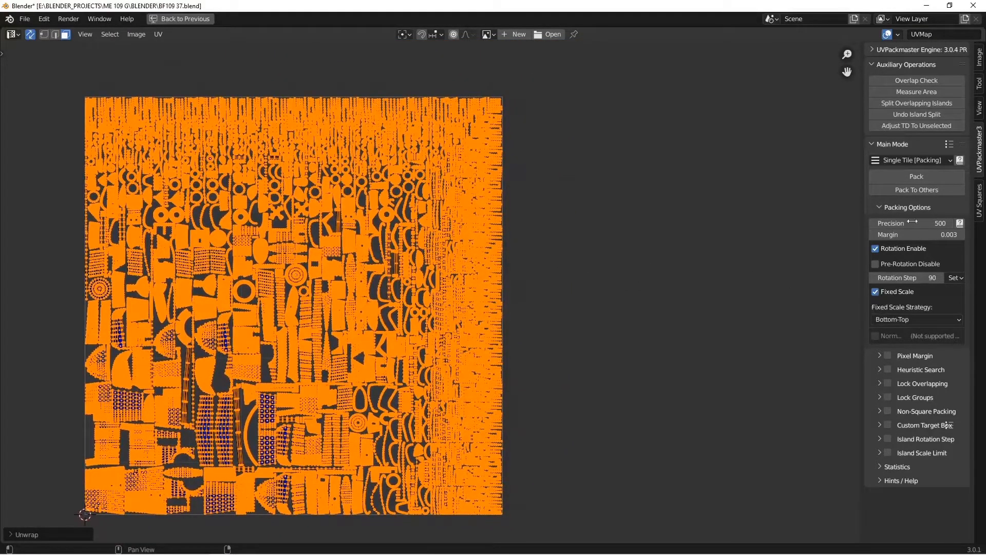
pyautogui.click(875, 290)
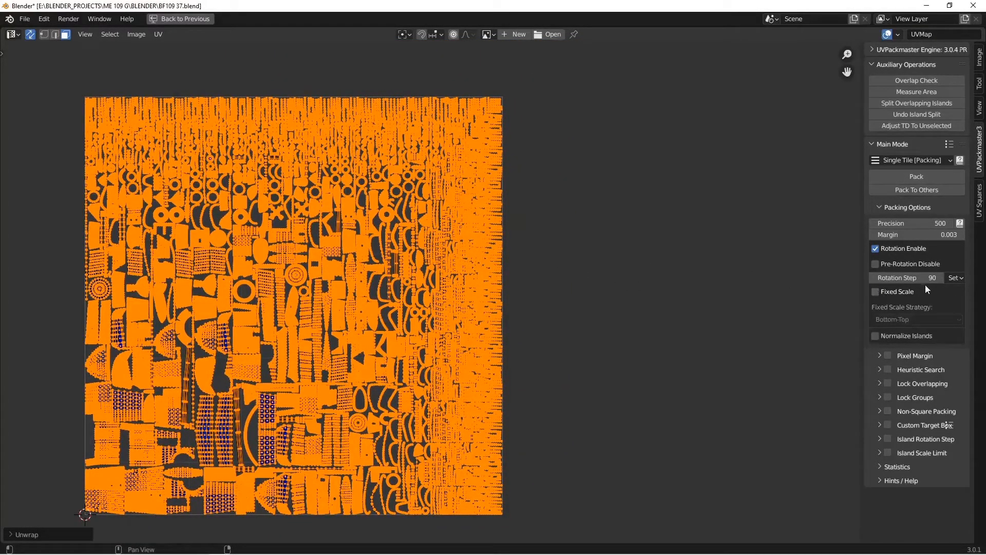
pyautogui.moveTo(902, 248)
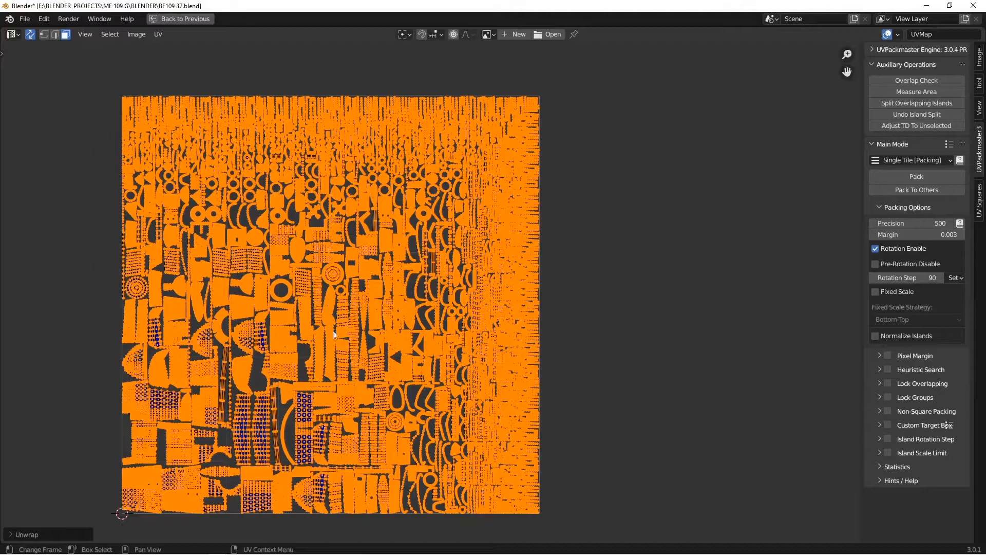
pyautogui.moveTo(458, 186)
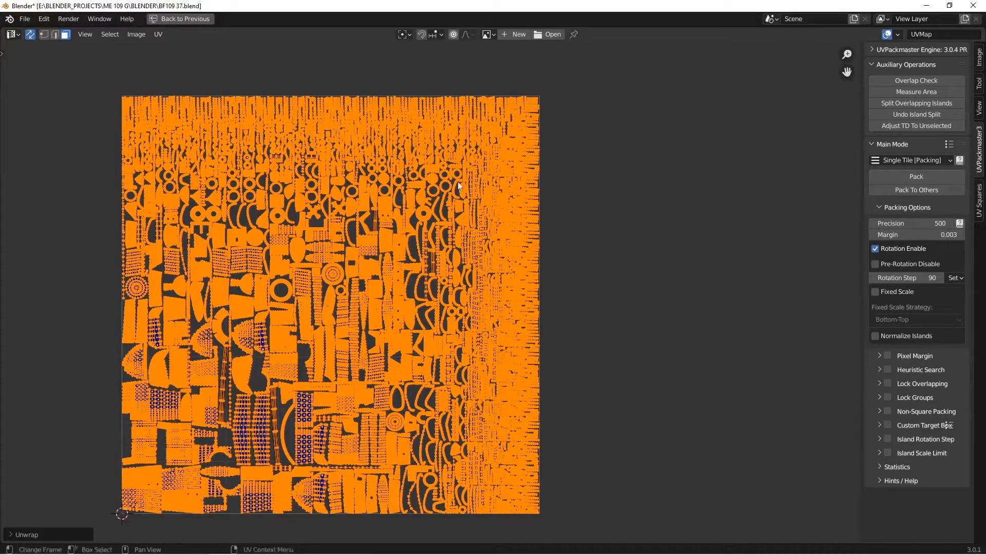
pyautogui.moveTo(836, 236)
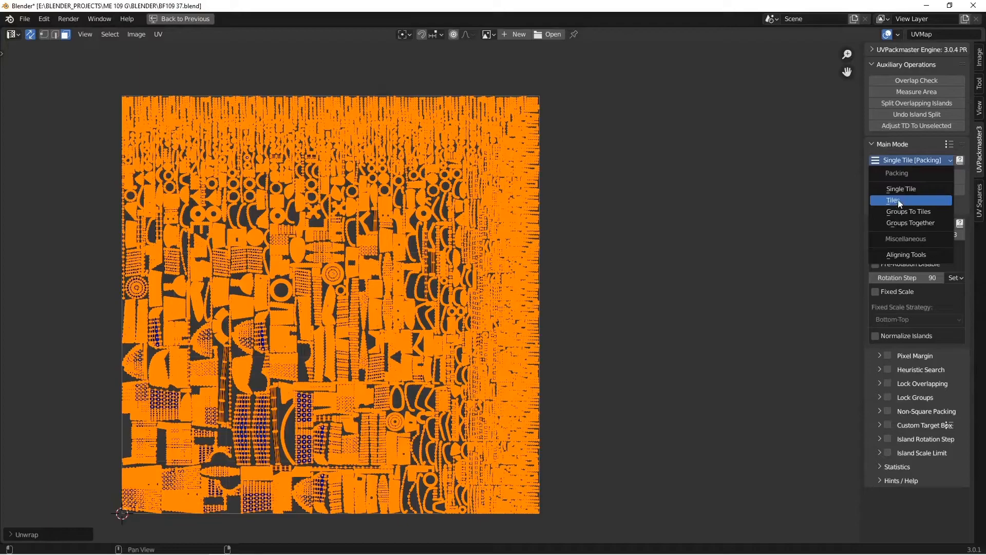
pyautogui.click(893, 200)
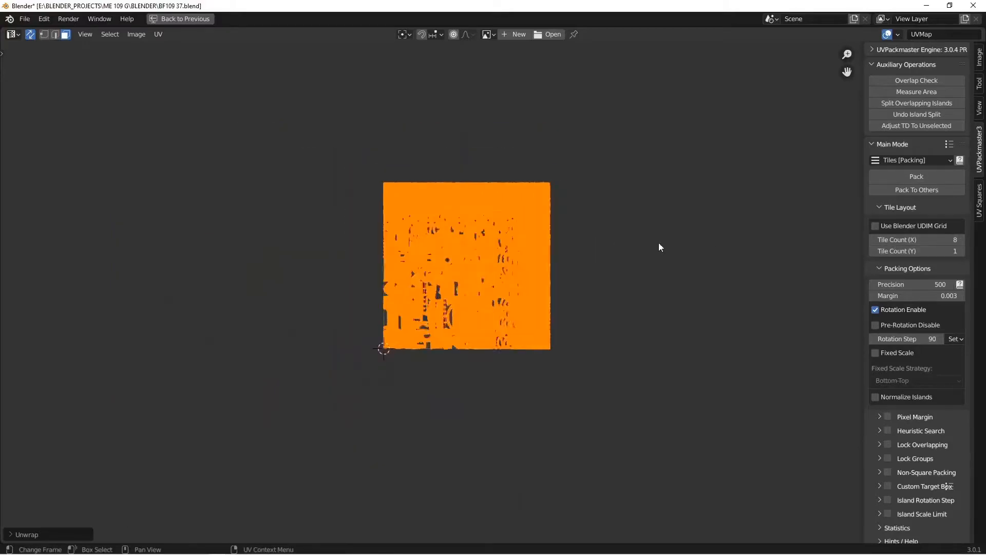
pyautogui.click(915, 175)
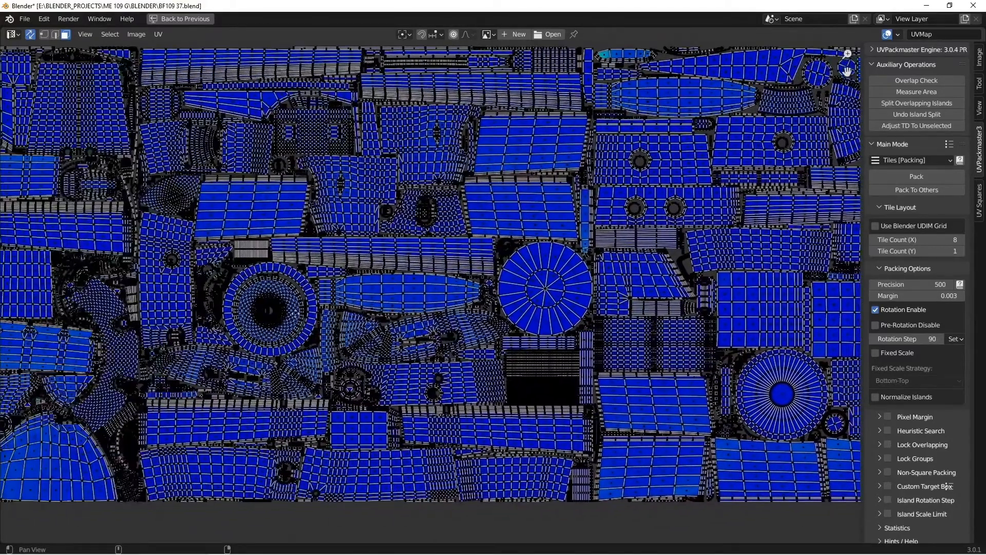
pyautogui.scroll(-3)
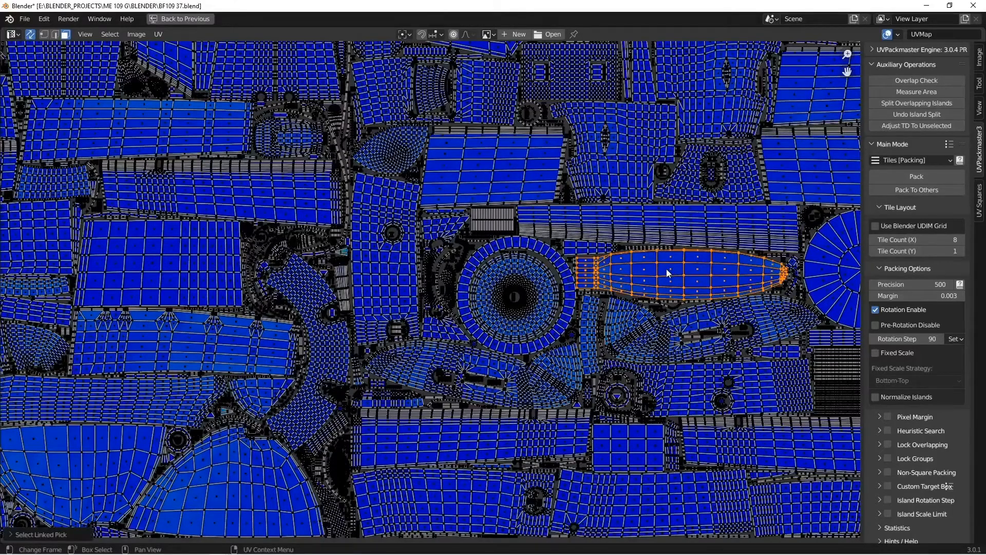
pyautogui.scroll(-3)
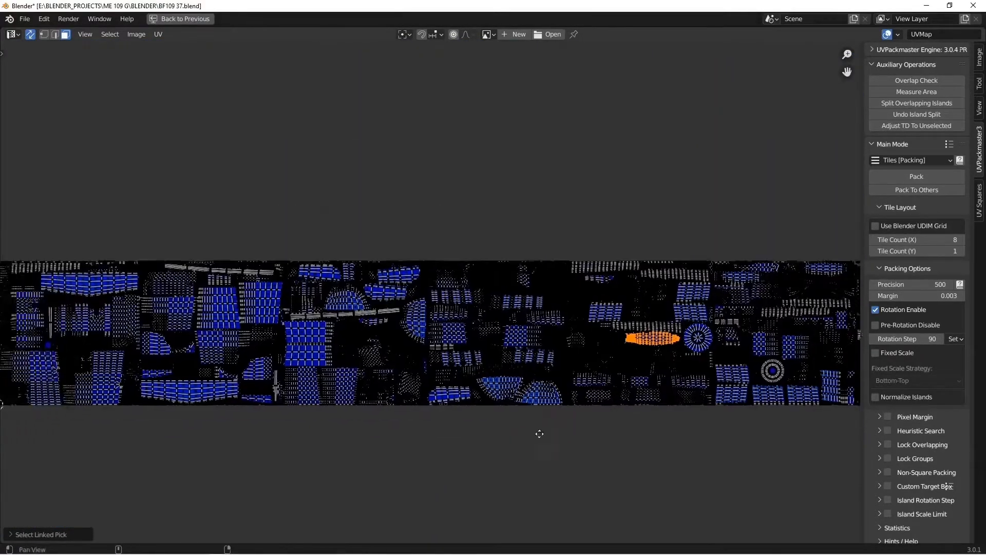
pyautogui.scroll(3)
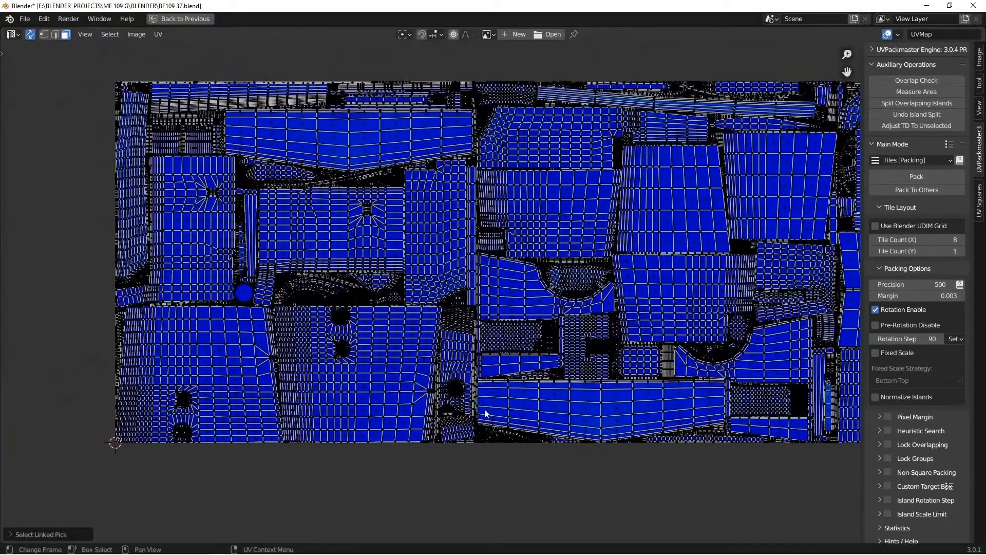
pyautogui.scroll(3)
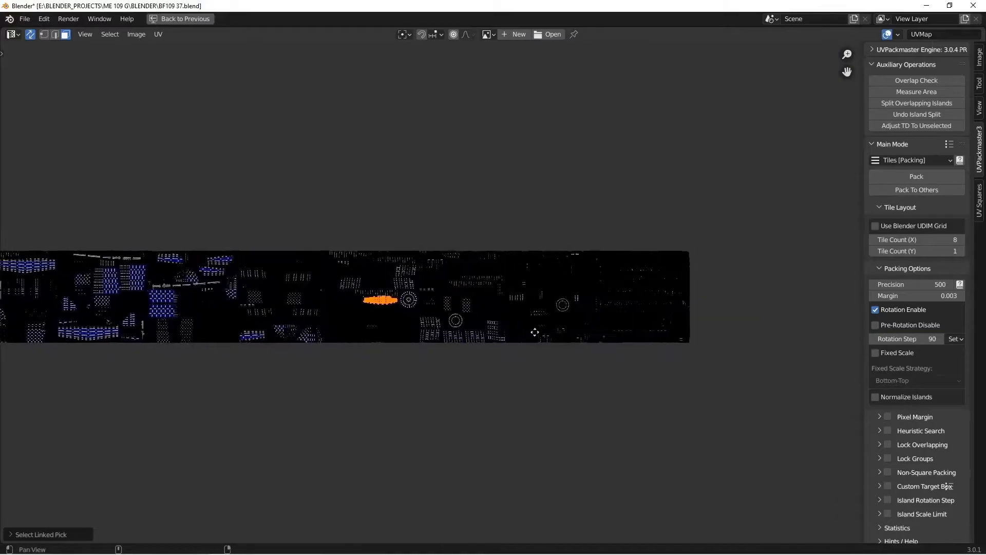
# Restore the previous workspace, return the aircraft to Object Mode and view it from the right side
pyautogui.click(185, 18)
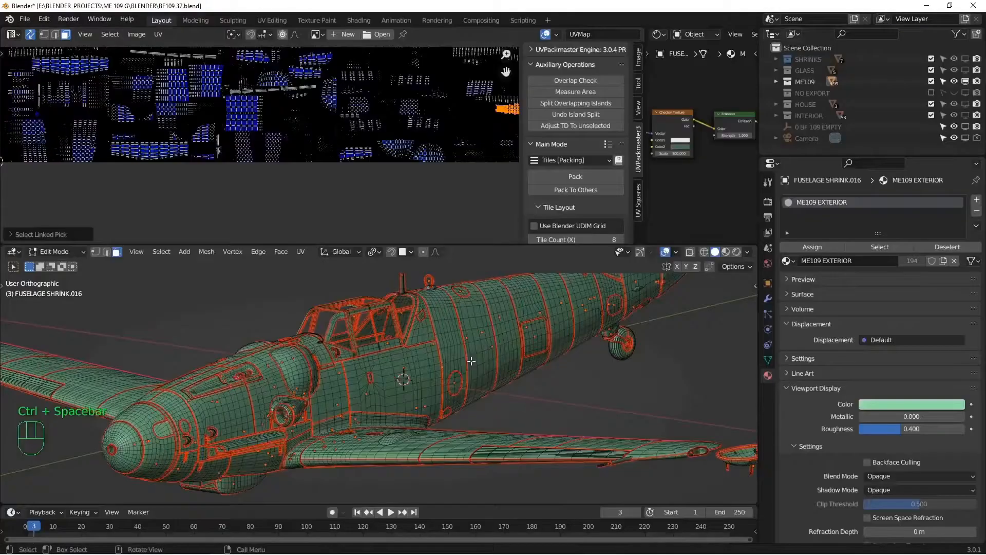
pyautogui.press('Tab')
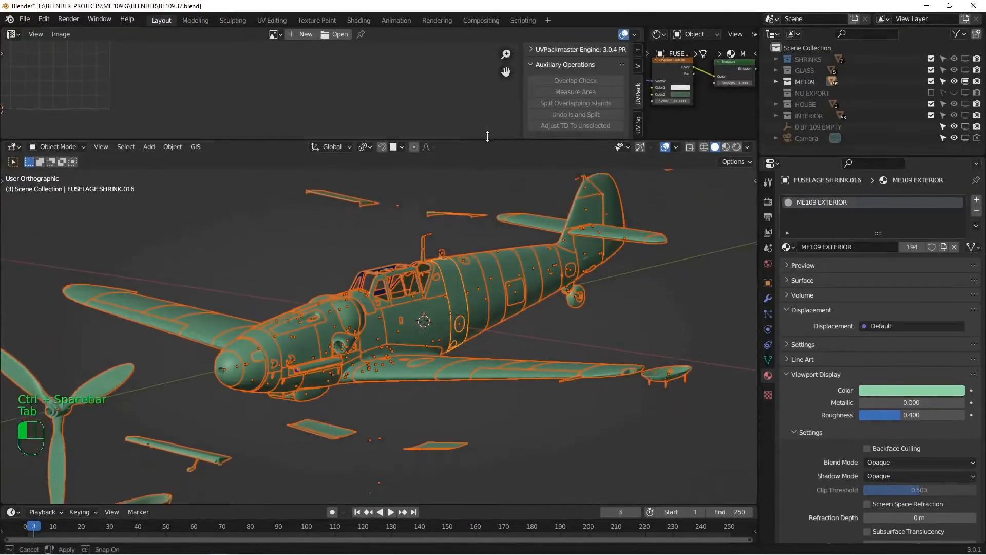
pyautogui.press('alt+a')
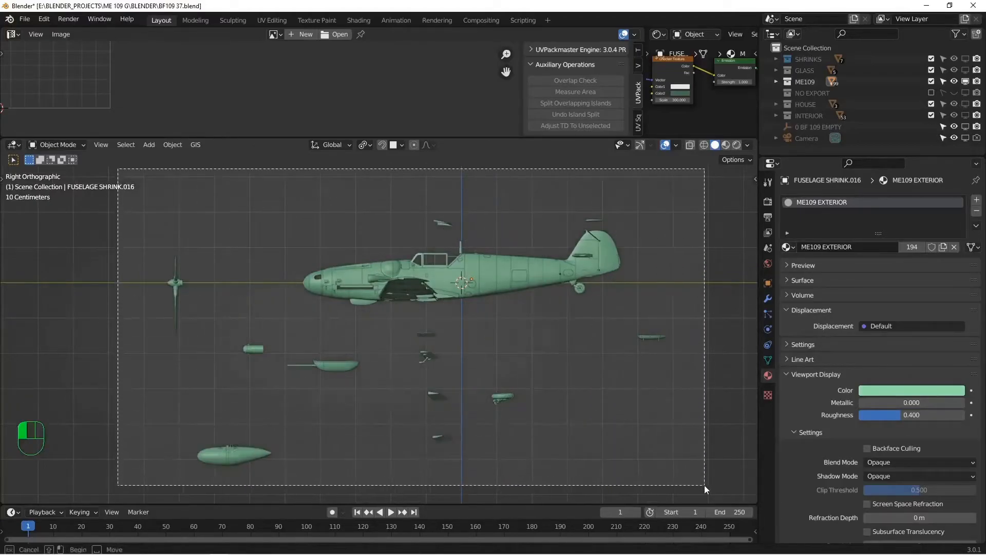
# Select all aircraft parts, save the blend file, and cancel a first Wavefront OBJ export attempt
pyautogui.click(23, 20)
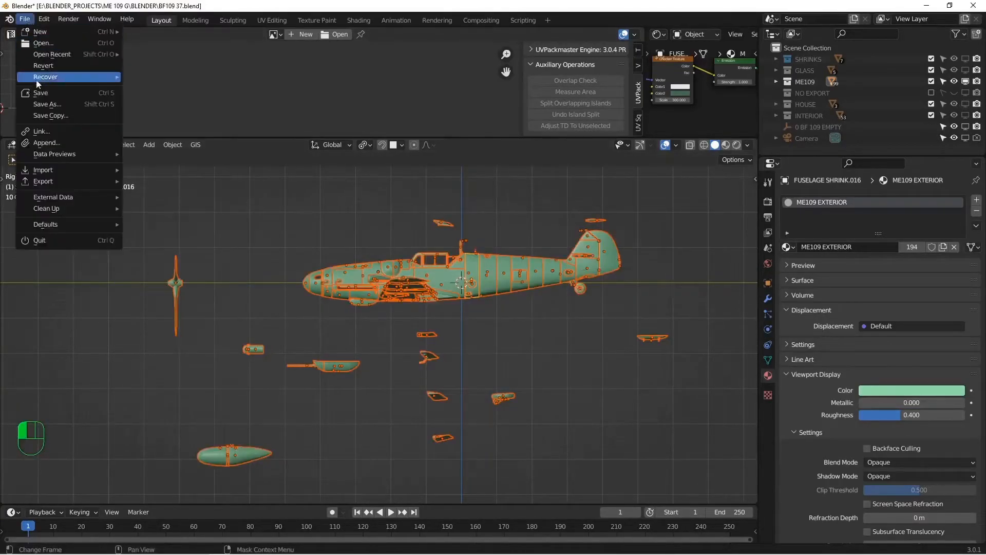
pyautogui.click(40, 93)
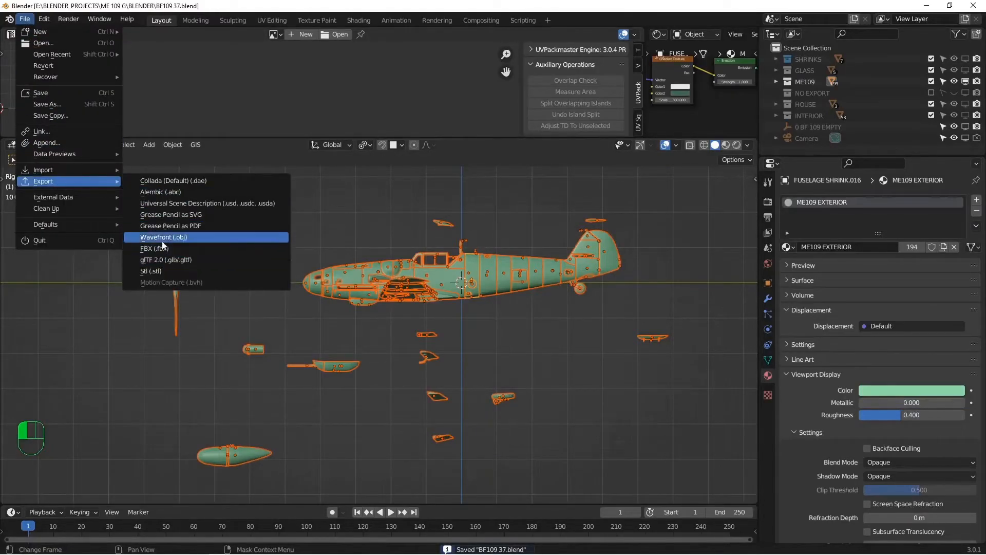
pyautogui.click(163, 238)
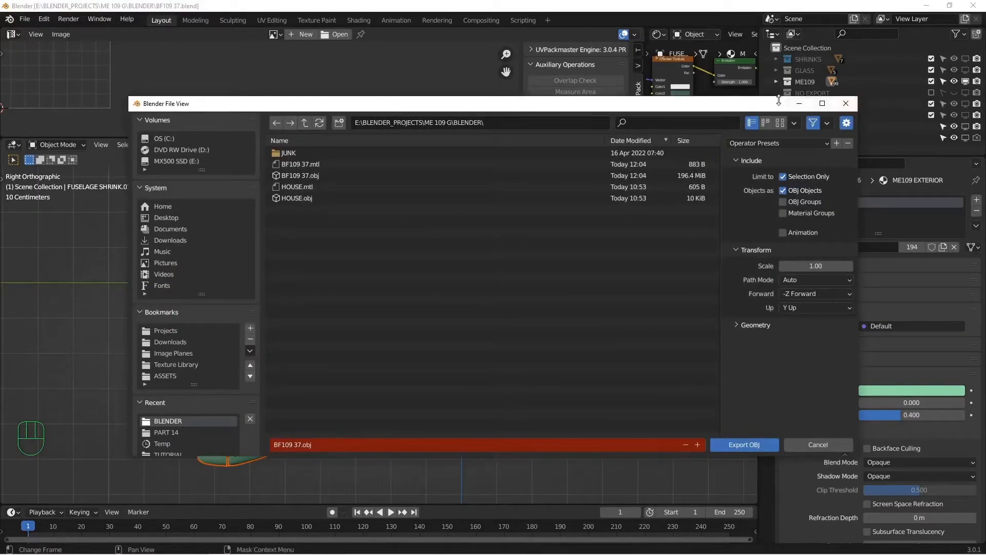
pyautogui.click(743, 444)
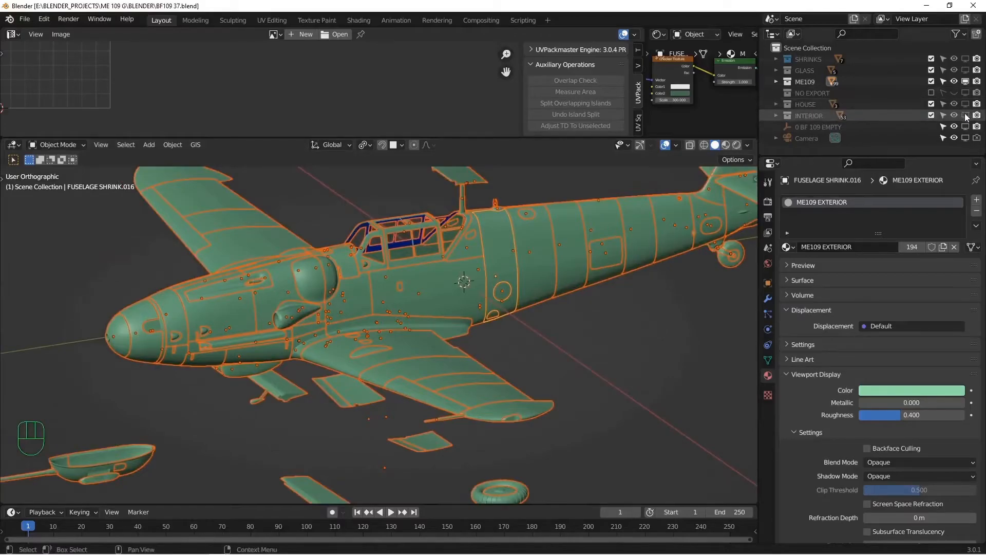
pyautogui.press('alt+a')
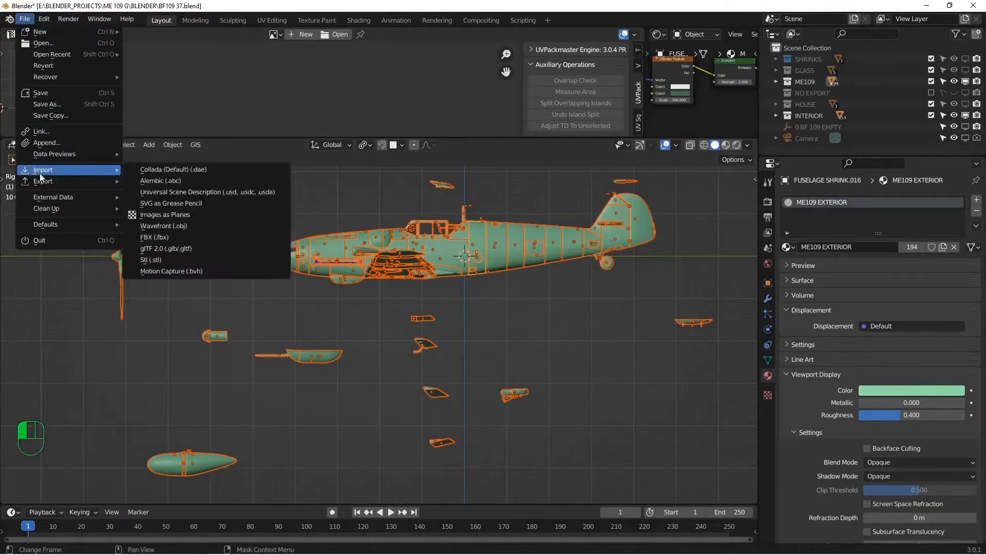
# Export the selected parts as BF109.obj with Selection Only and Include UVs enabled
pyautogui.click(43, 182)
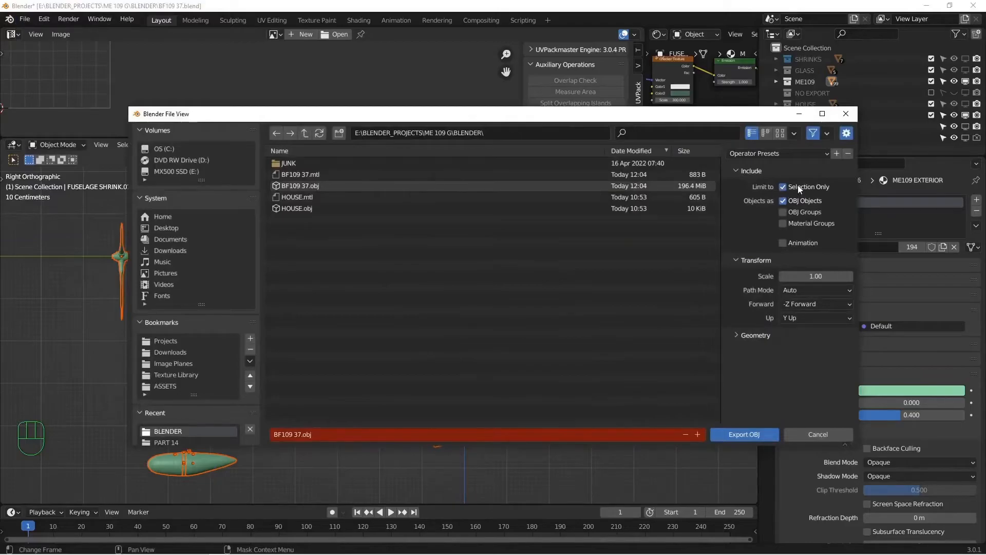
pyautogui.click(755, 335)
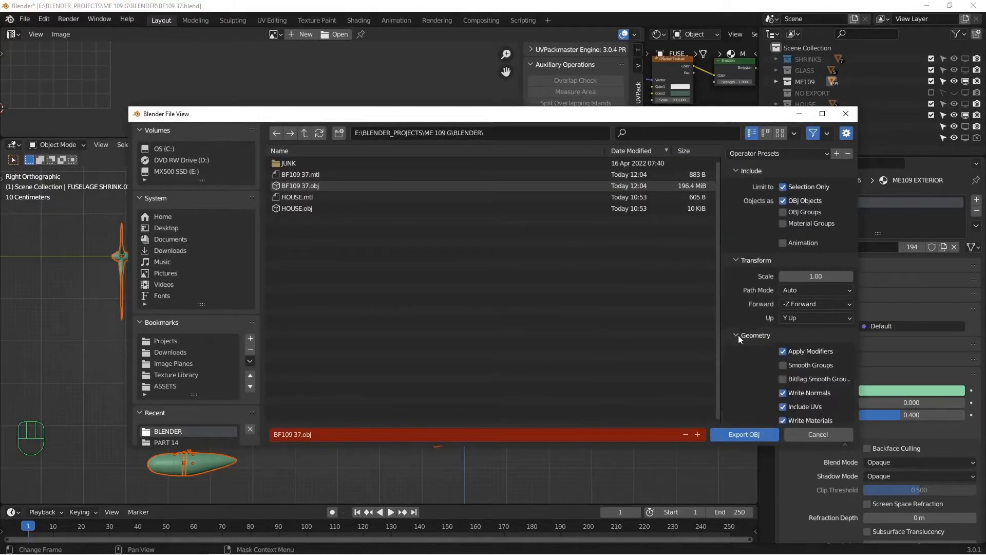
pyautogui.moveTo(825, 360)
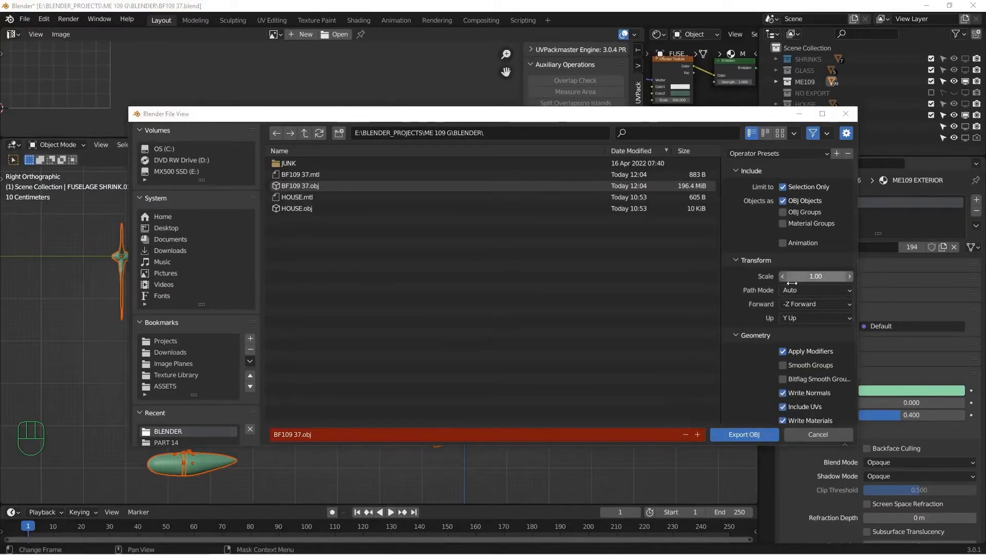
pyautogui.moveTo(810, 351)
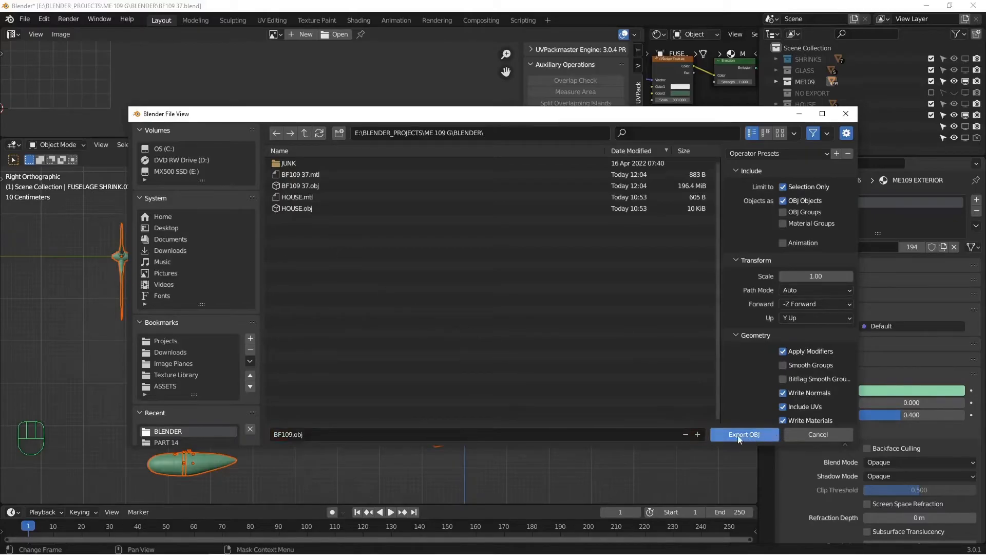
pyautogui.click(743, 434)
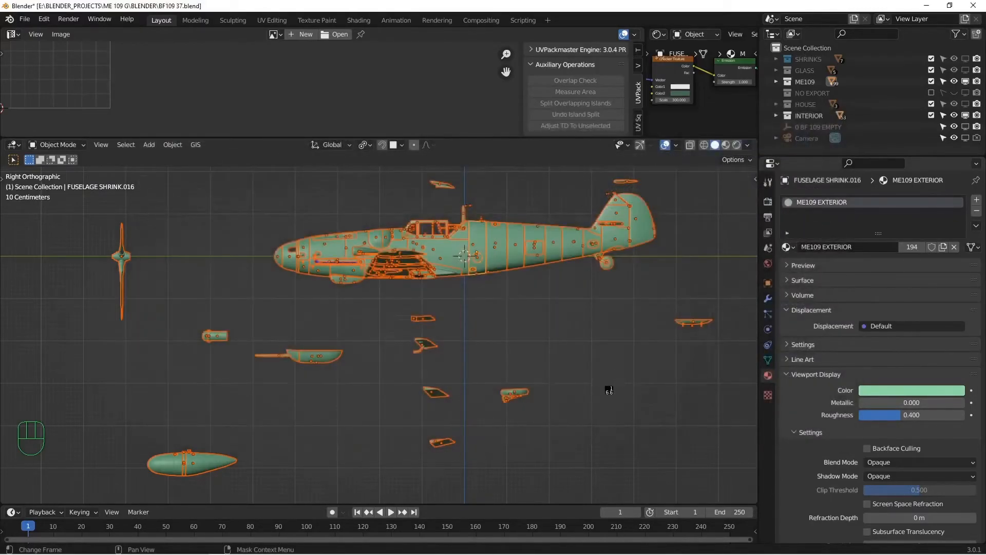
pyautogui.click(24, 19)
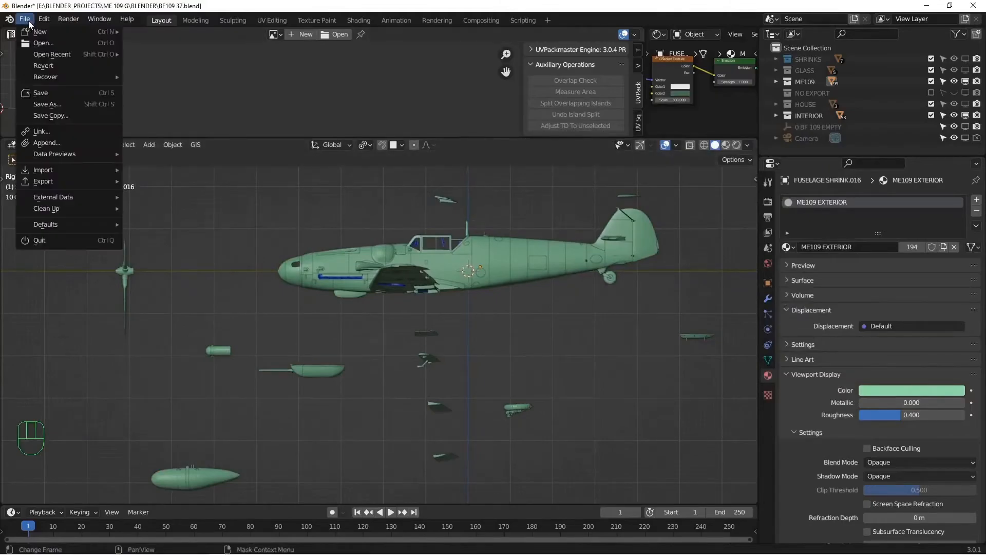
pyautogui.click(40, 92)
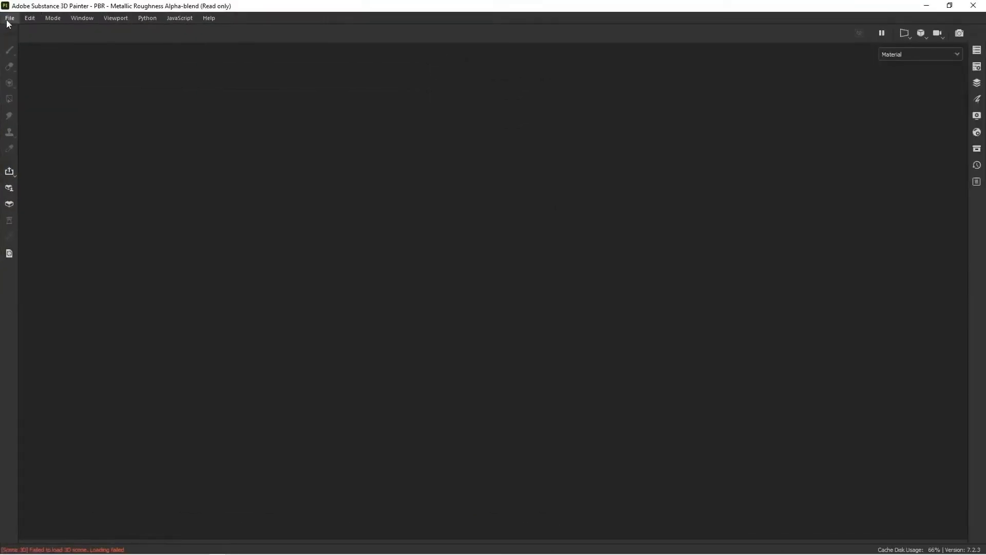
# Create a Substance 3D Painter project from BF109.obj at 4096 resolution with OpenGL normals and UV tile workflow
pyautogui.click(9, 17)
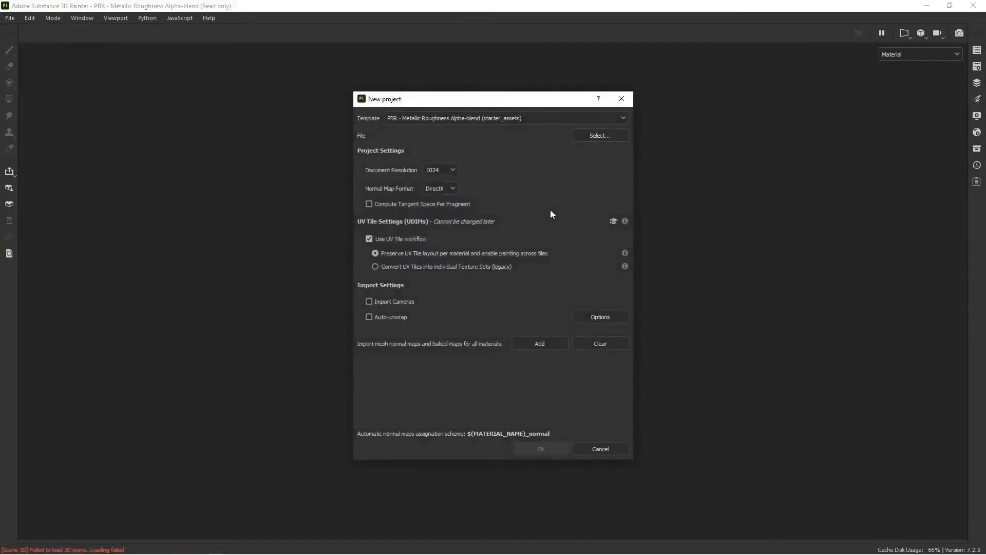
pyautogui.click(598, 136)
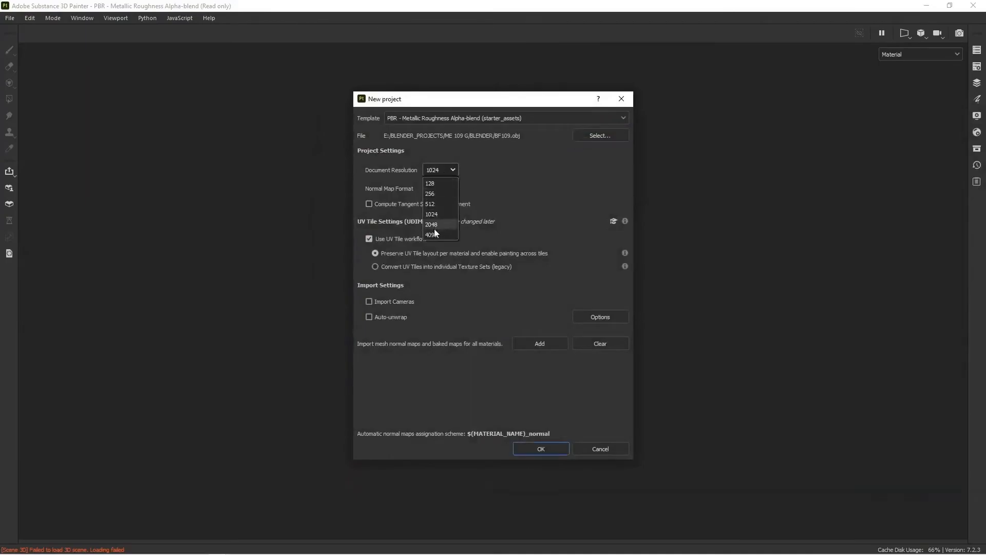
pyautogui.click(430, 234)
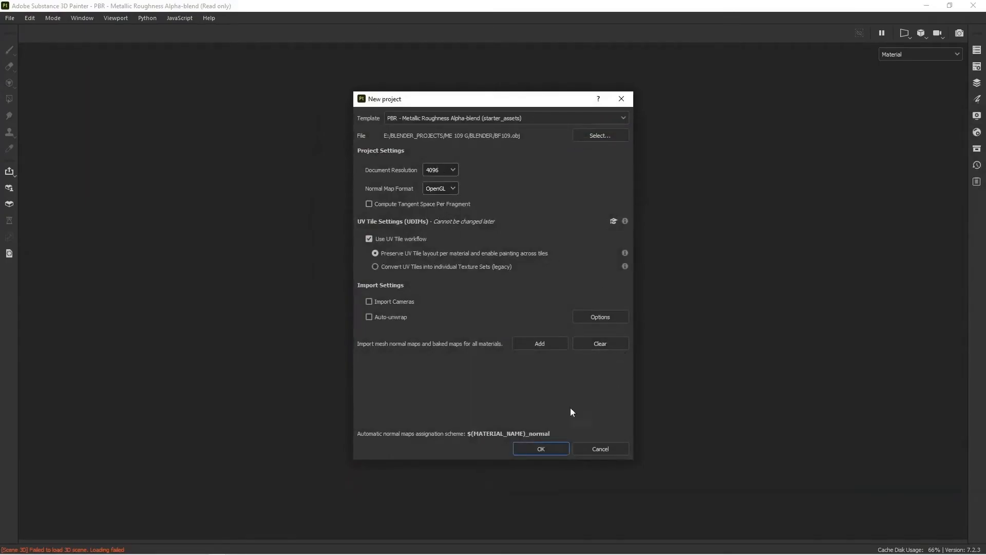
pyautogui.moveTo(444, 260)
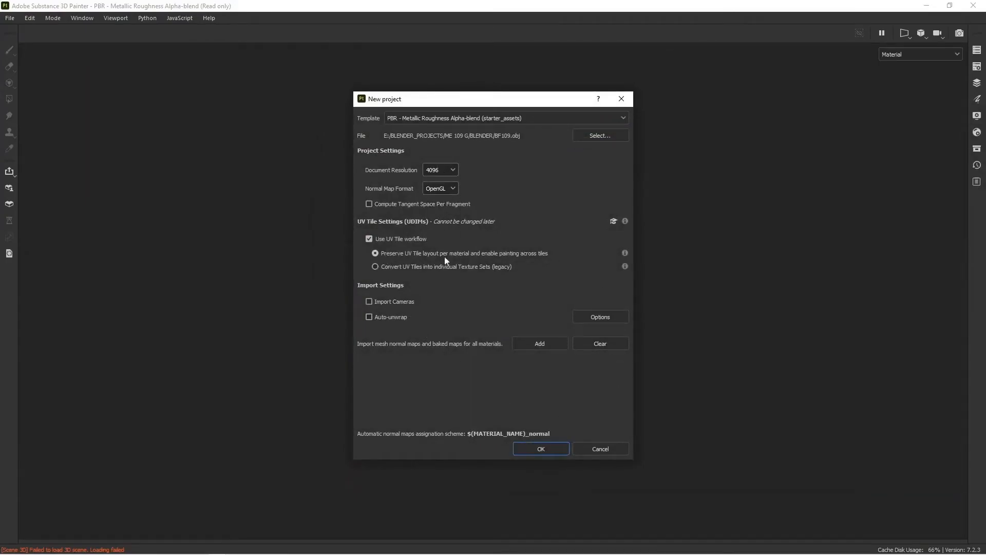
pyautogui.click(539, 449)
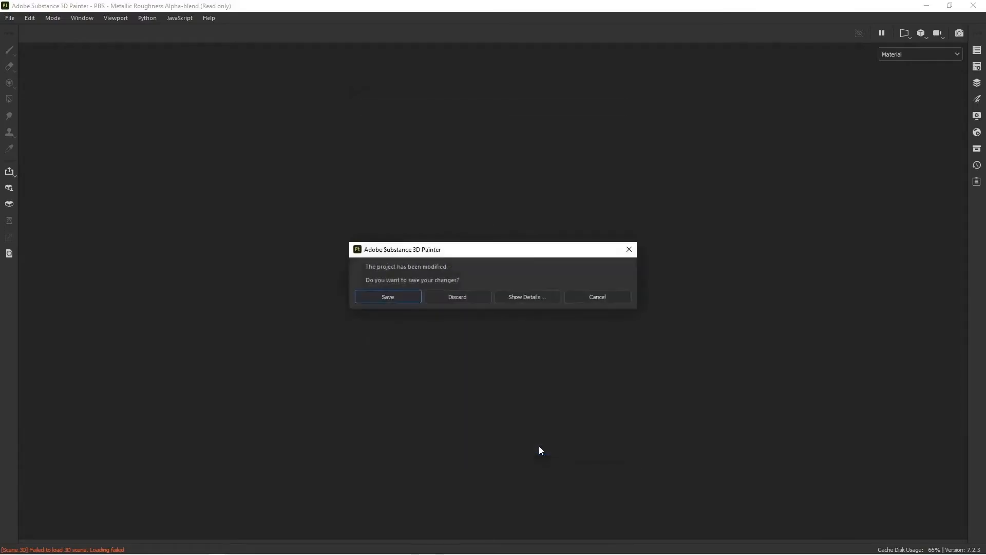
# Dismiss the unsaved-changes prompt so the Me 109 mesh loads into the new project
pyautogui.click(456, 295)
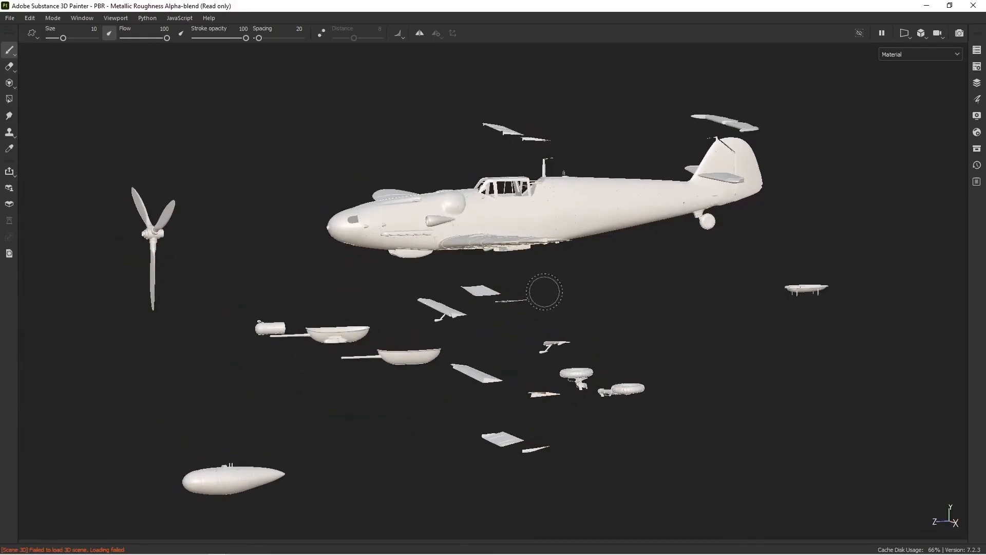
pyautogui.moveTo(590, 277)
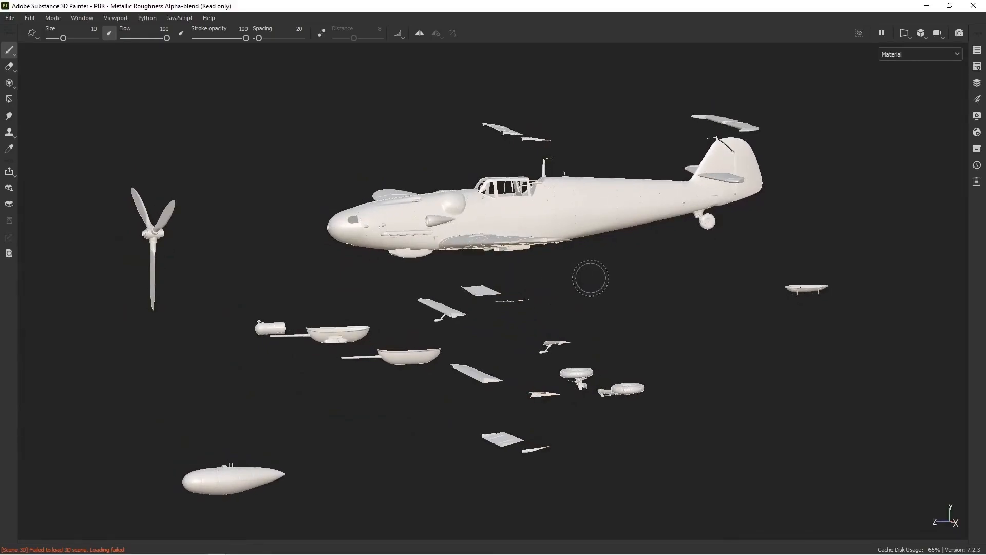